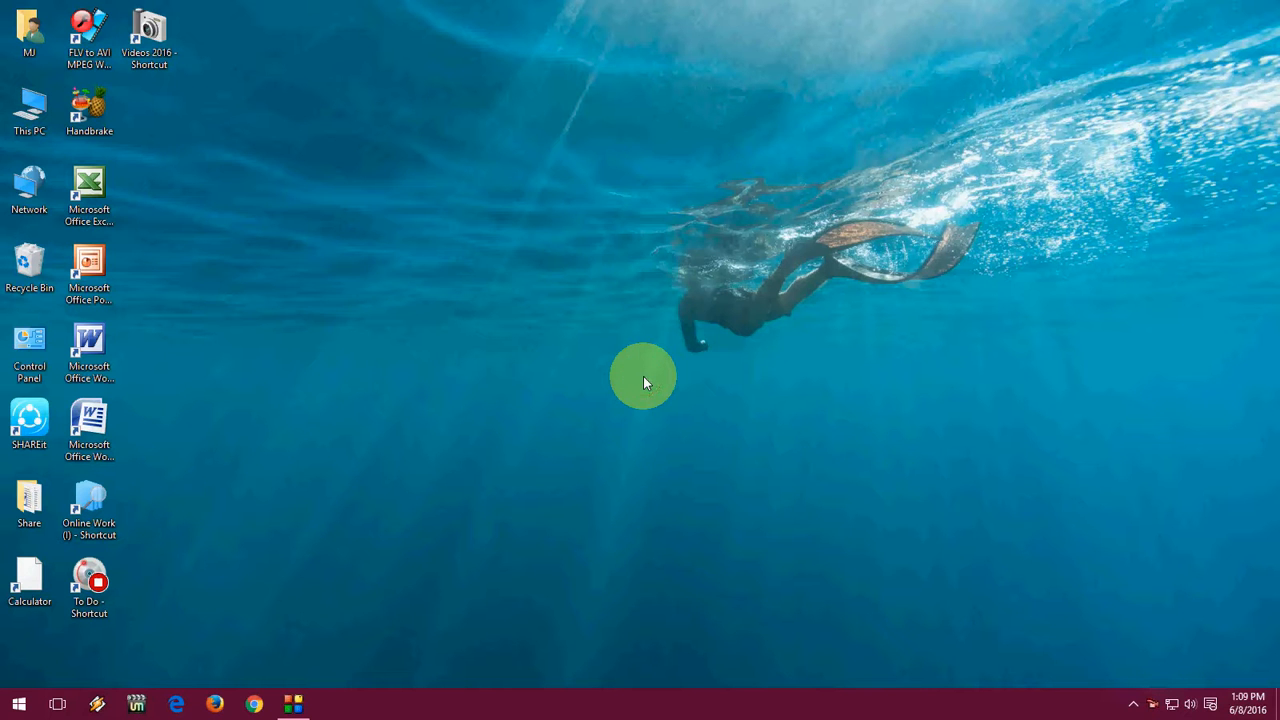
{"action": "mouse_move", "coordinate": [650, 382]}
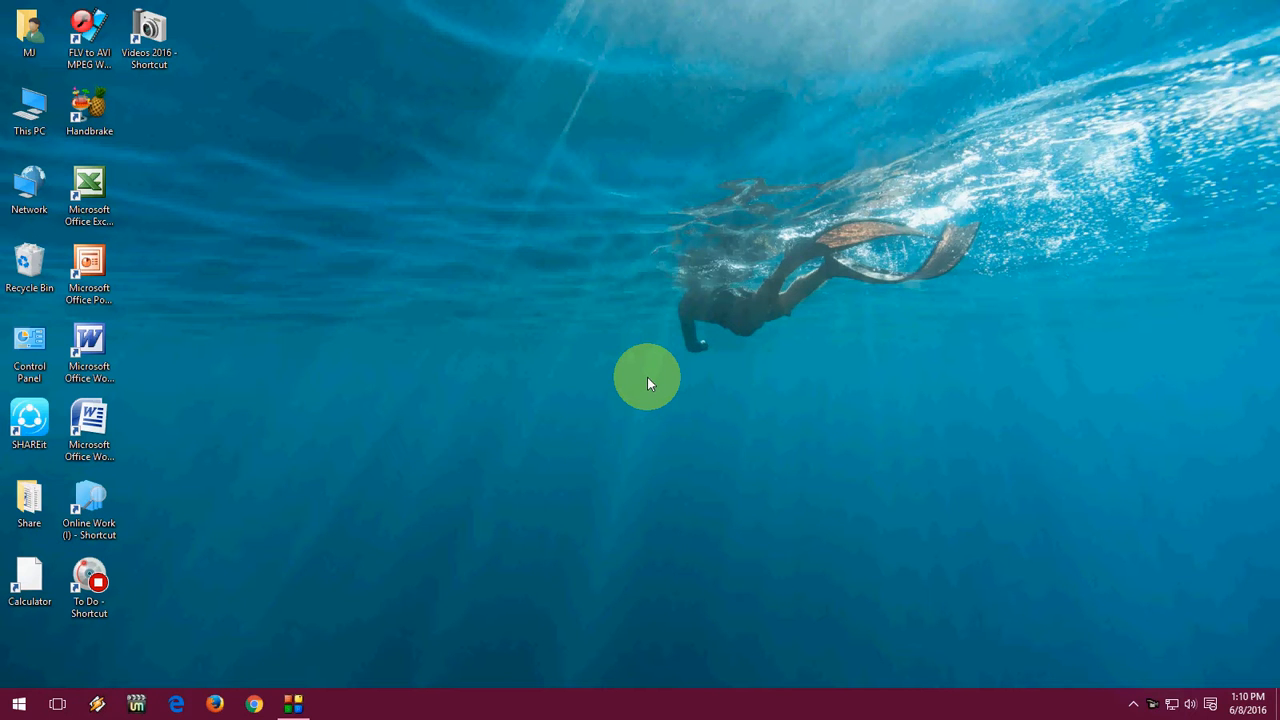
{"action": "mouse_move", "coordinate": [83, 650]}
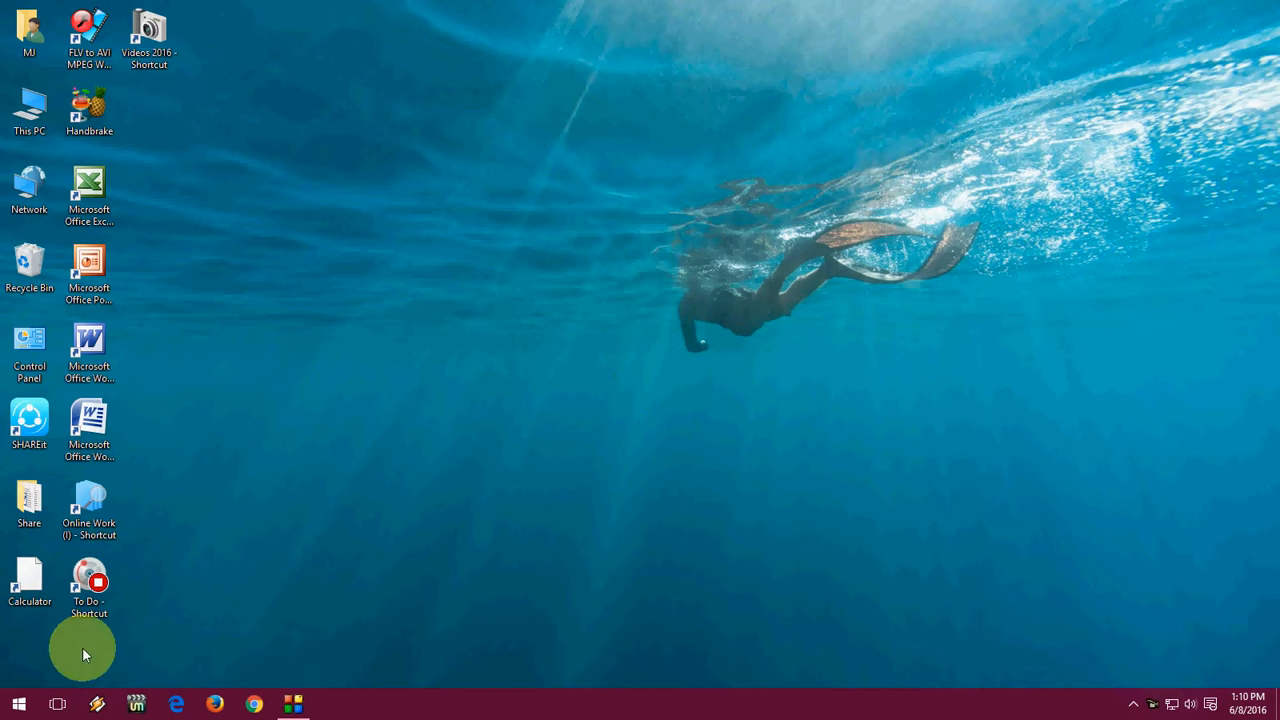
Open the Start page of Personalization in Windows Settings.
{"action": "left_click", "coordinate": [15, 702]}
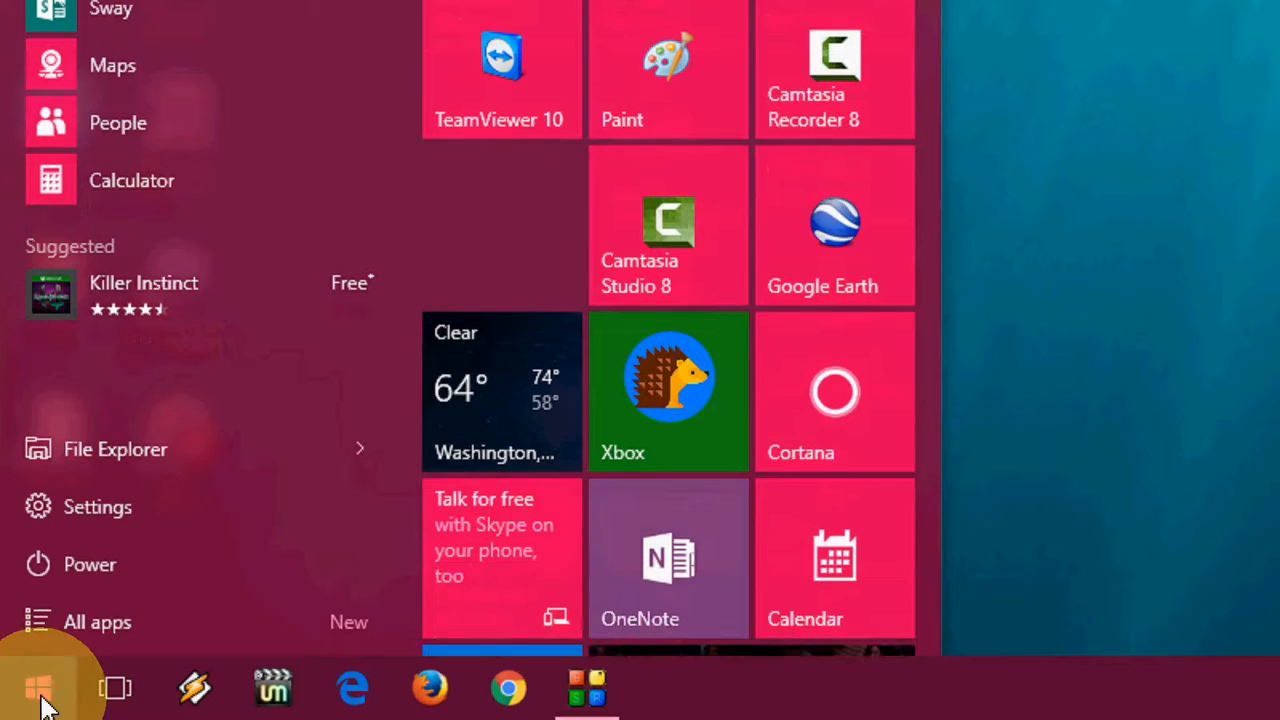
{"action": "left_click", "coordinate": [38, 688]}
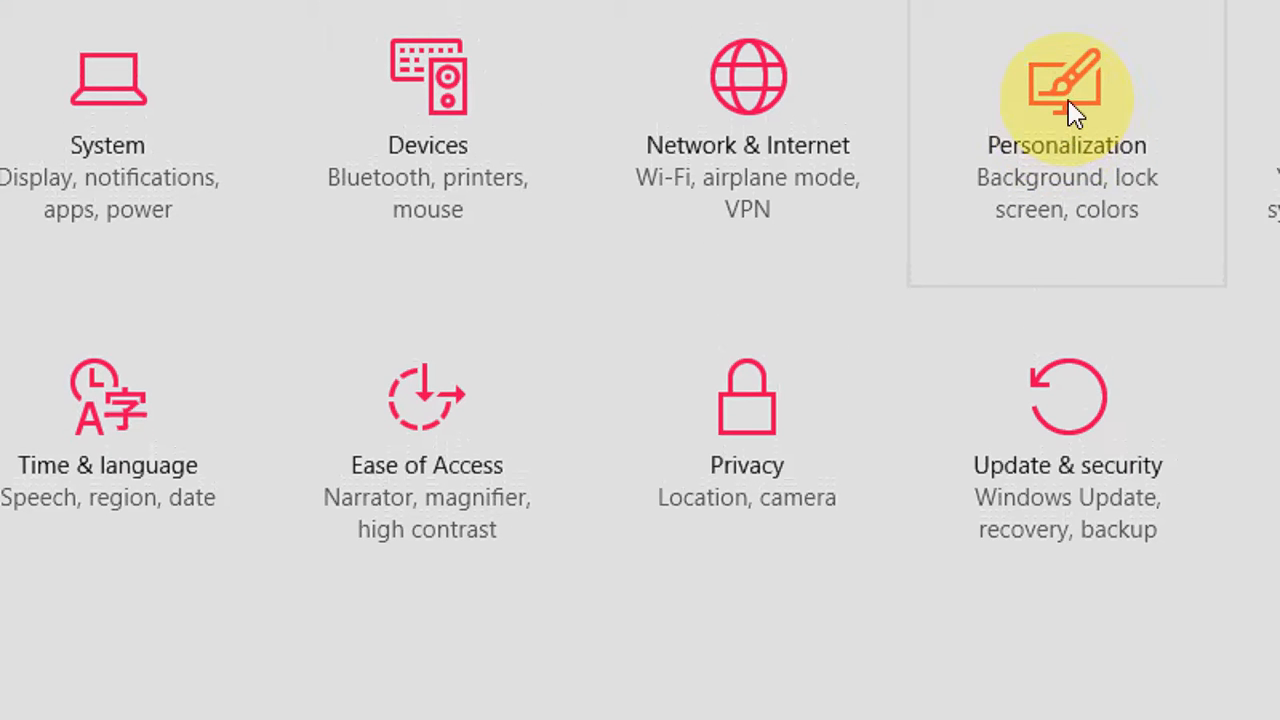
{"action": "left_click", "coordinate": [1069, 95]}
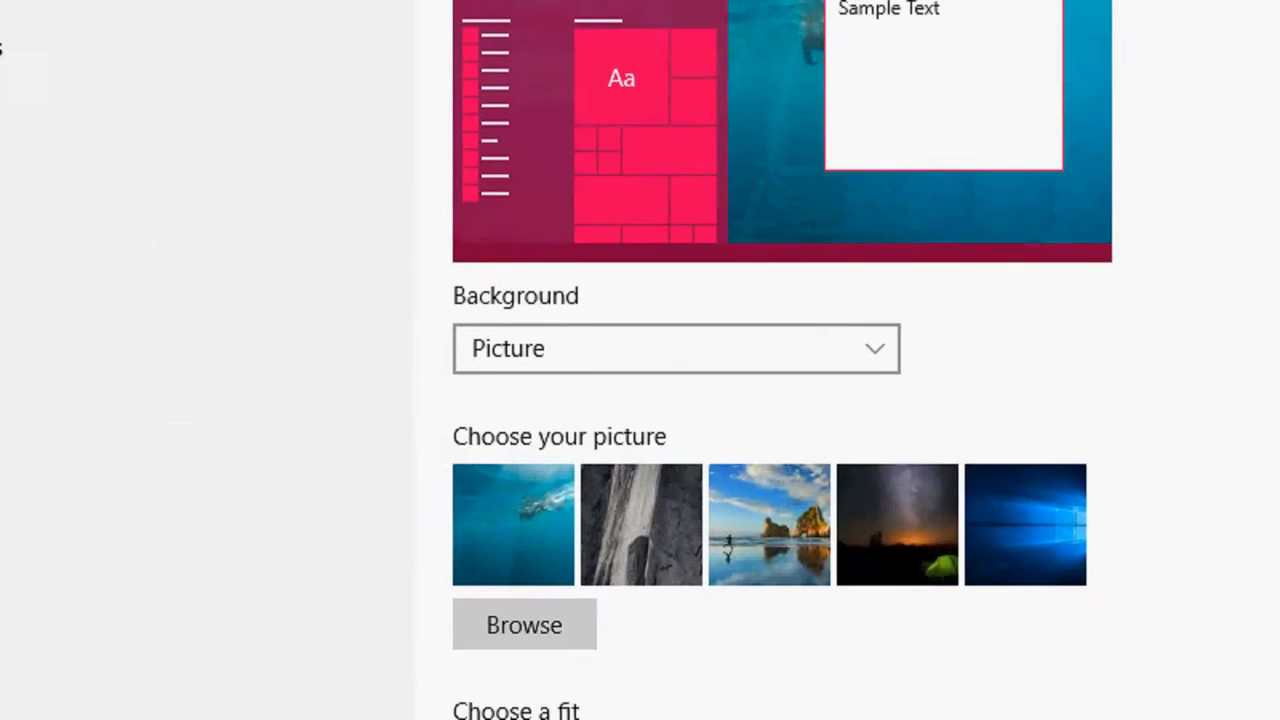
{"action": "left_click", "coordinate": [42, 162]}
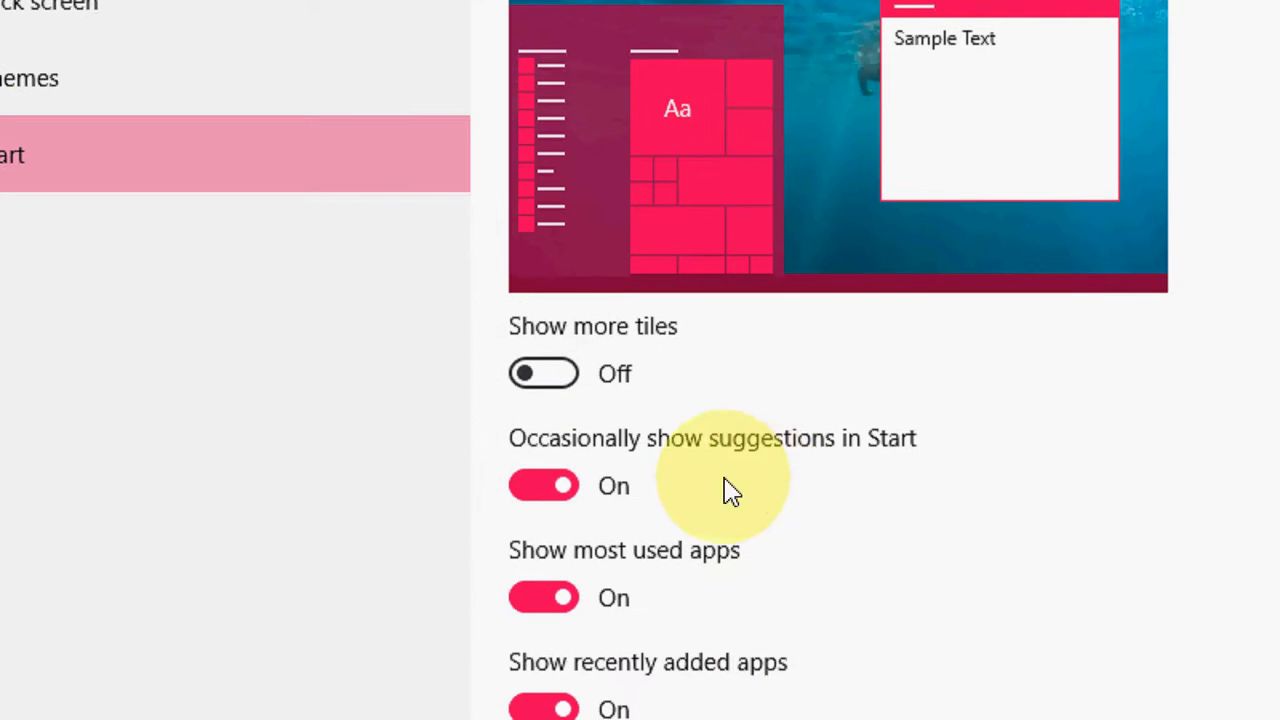
Switch off Start suggestions, most used apps and recently opened Jump List items.
{"action": "left_click", "coordinate": [543, 485]}
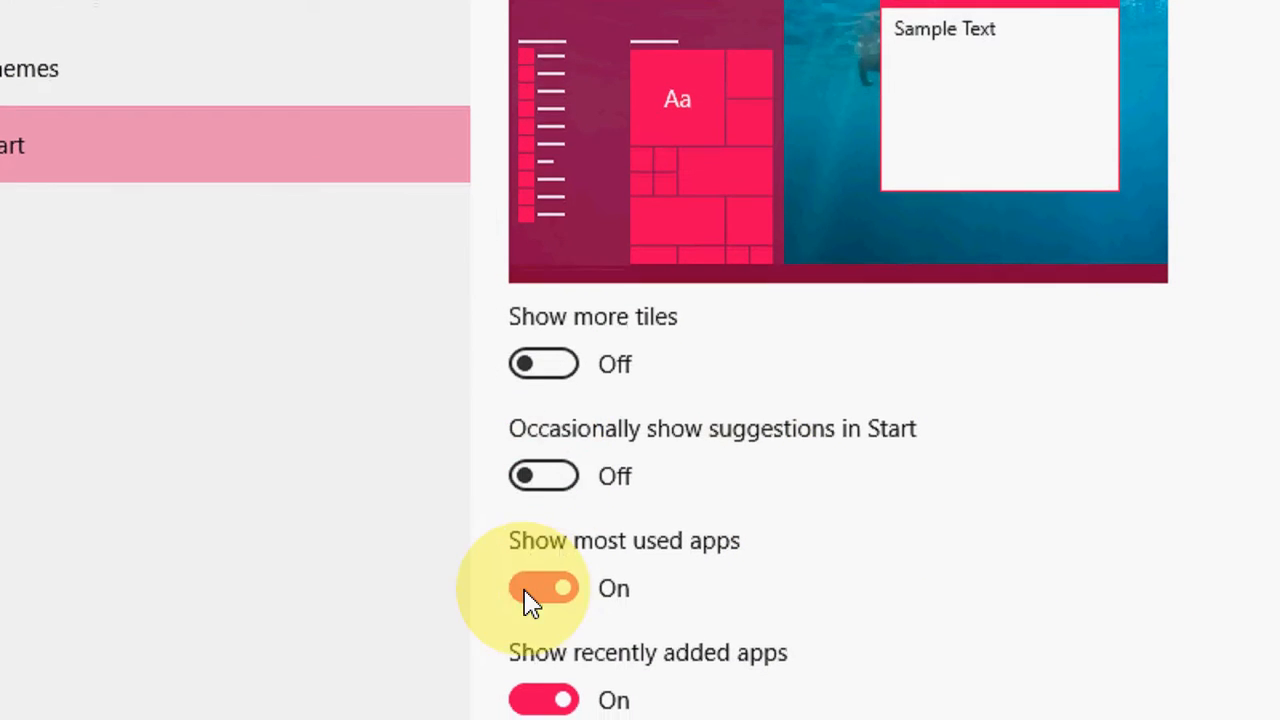
{"action": "scroll", "scroll_direction": "down", "scroll_amount": 3}
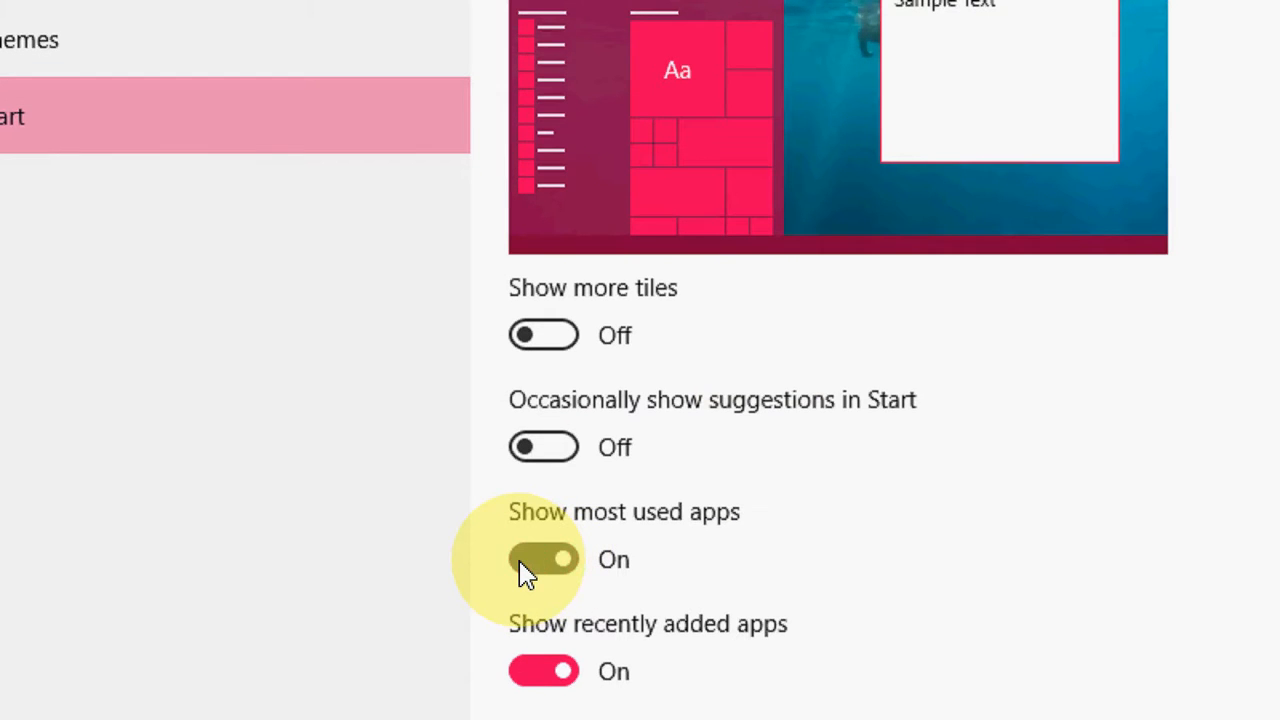
{"action": "left_click", "coordinate": [543, 560]}
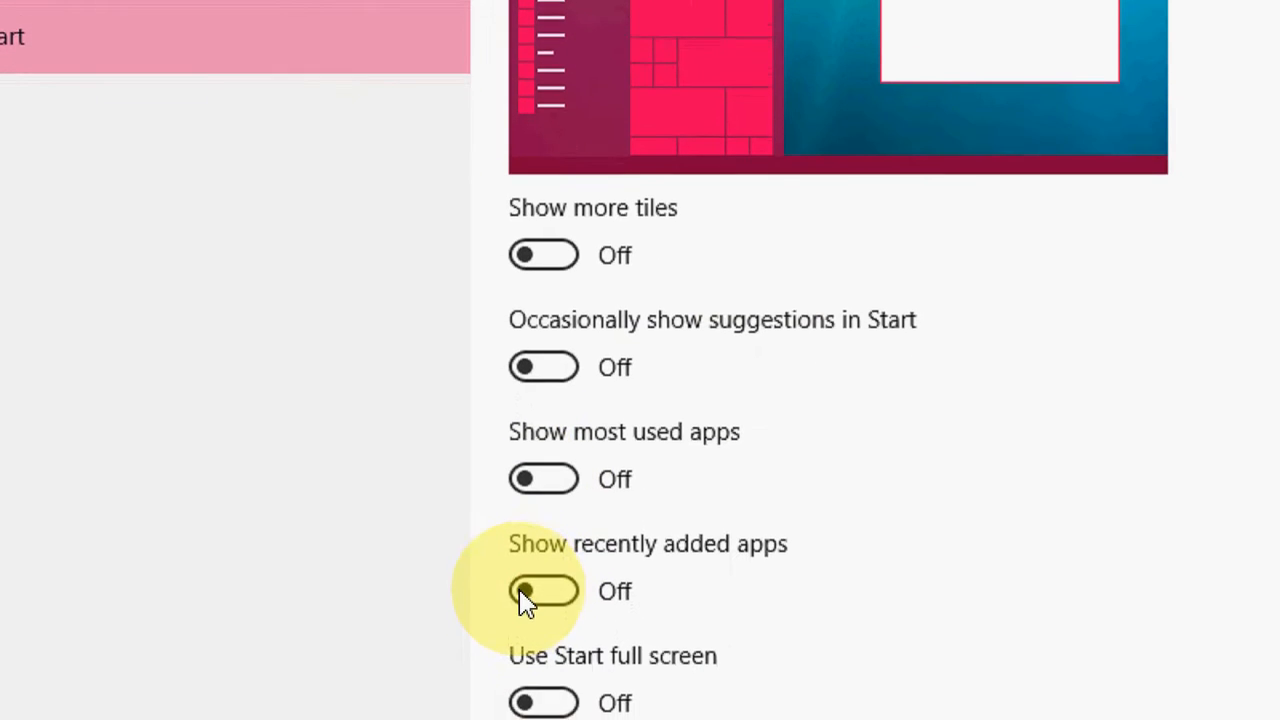
{"action": "scroll", "scroll_direction": "down", "scroll_amount": 3}
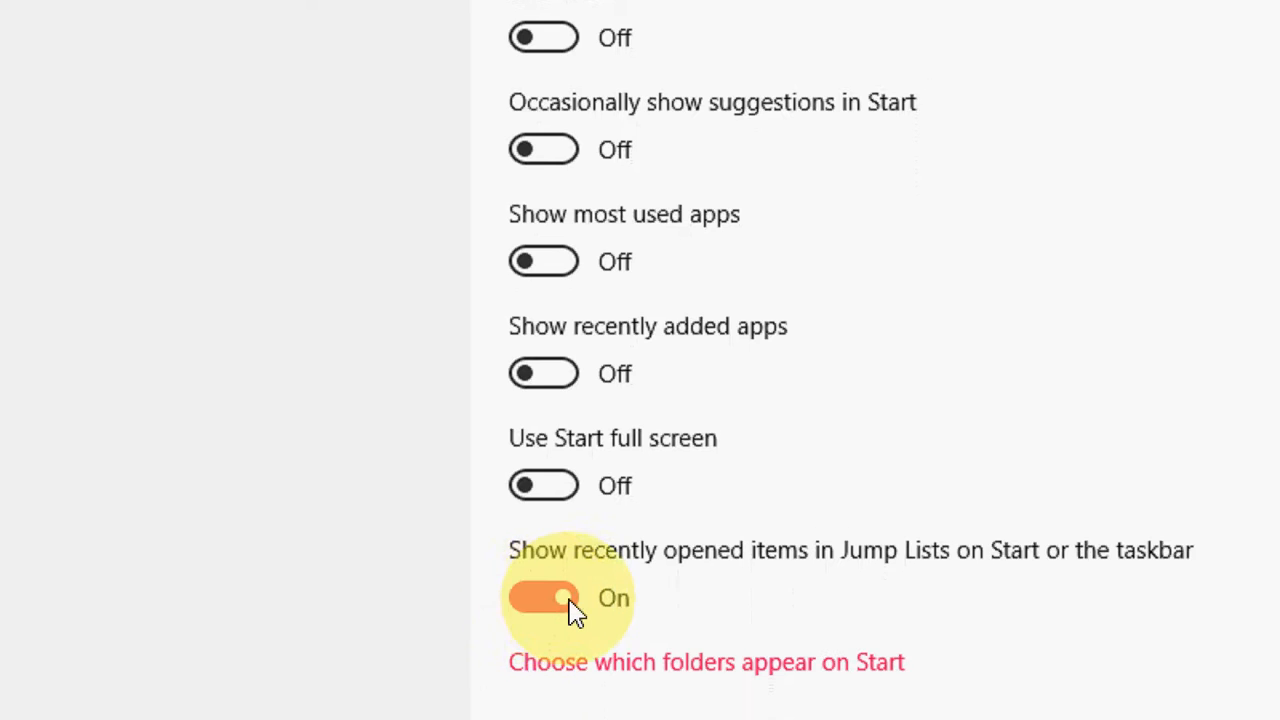
{"action": "left_click", "coordinate": [543, 598]}
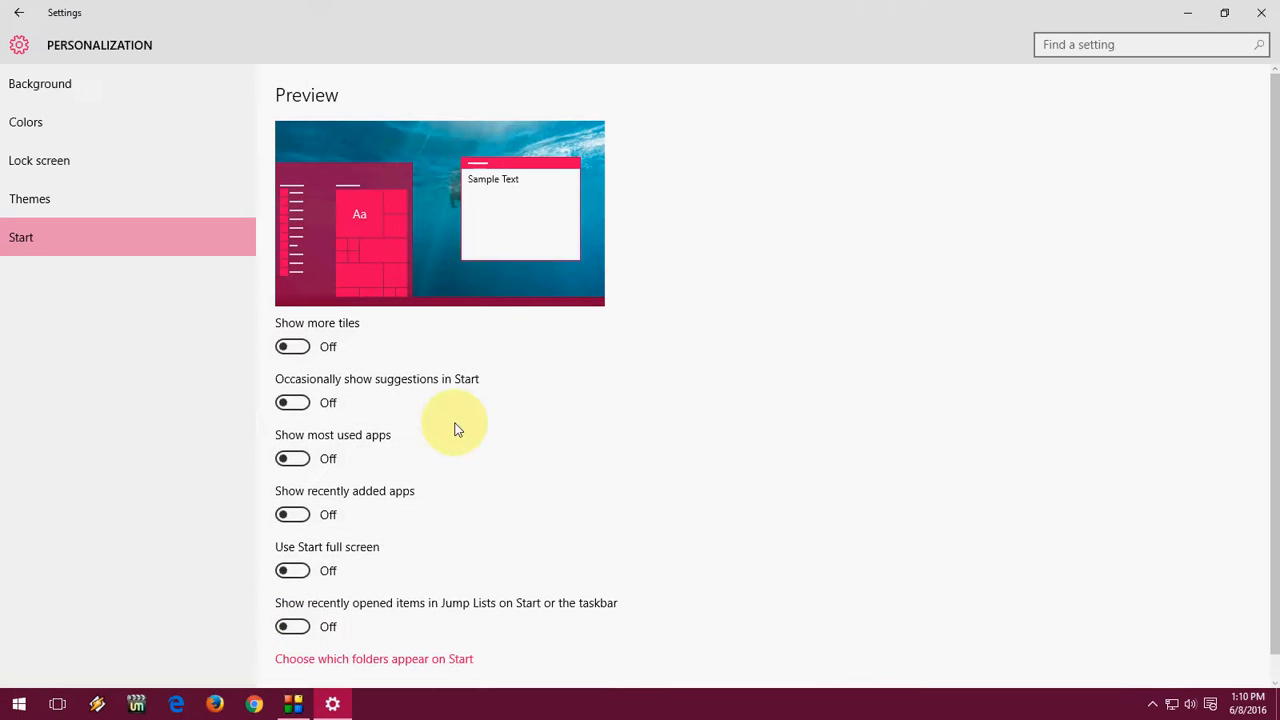
{"action": "mouse_move", "coordinate": [702, 297]}
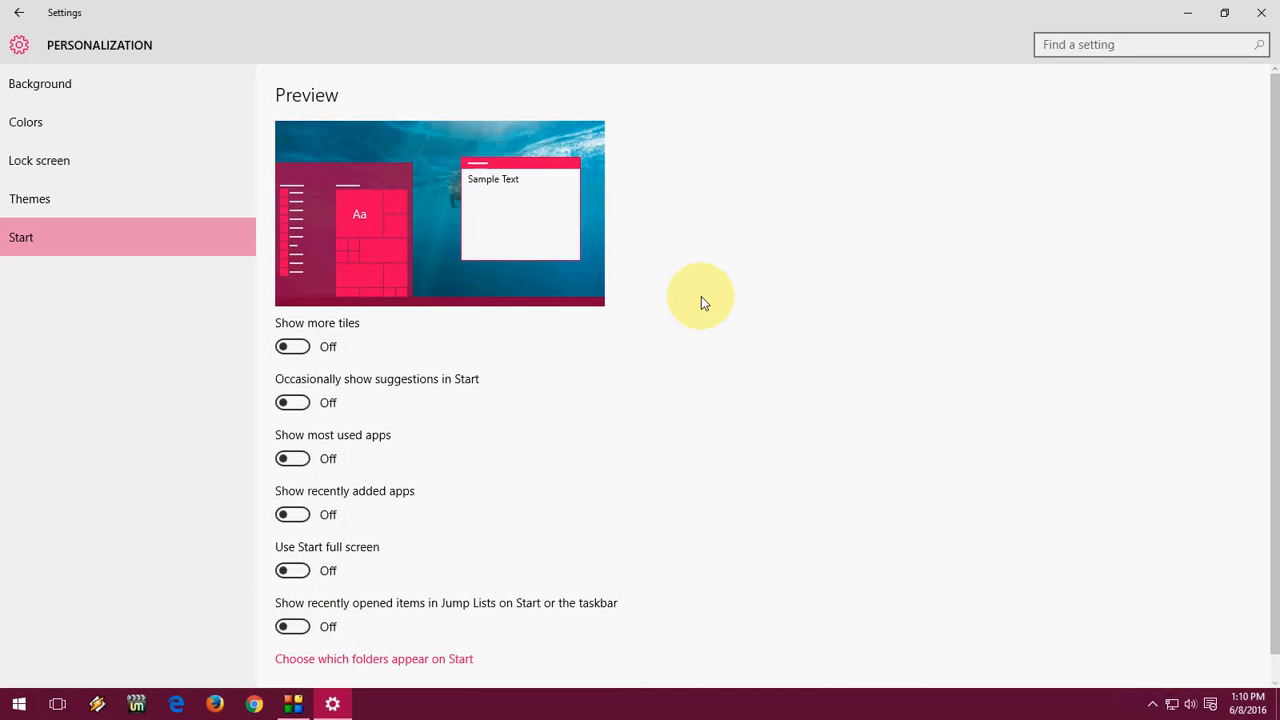
{"action": "mouse_move", "coordinate": [698, 293]}
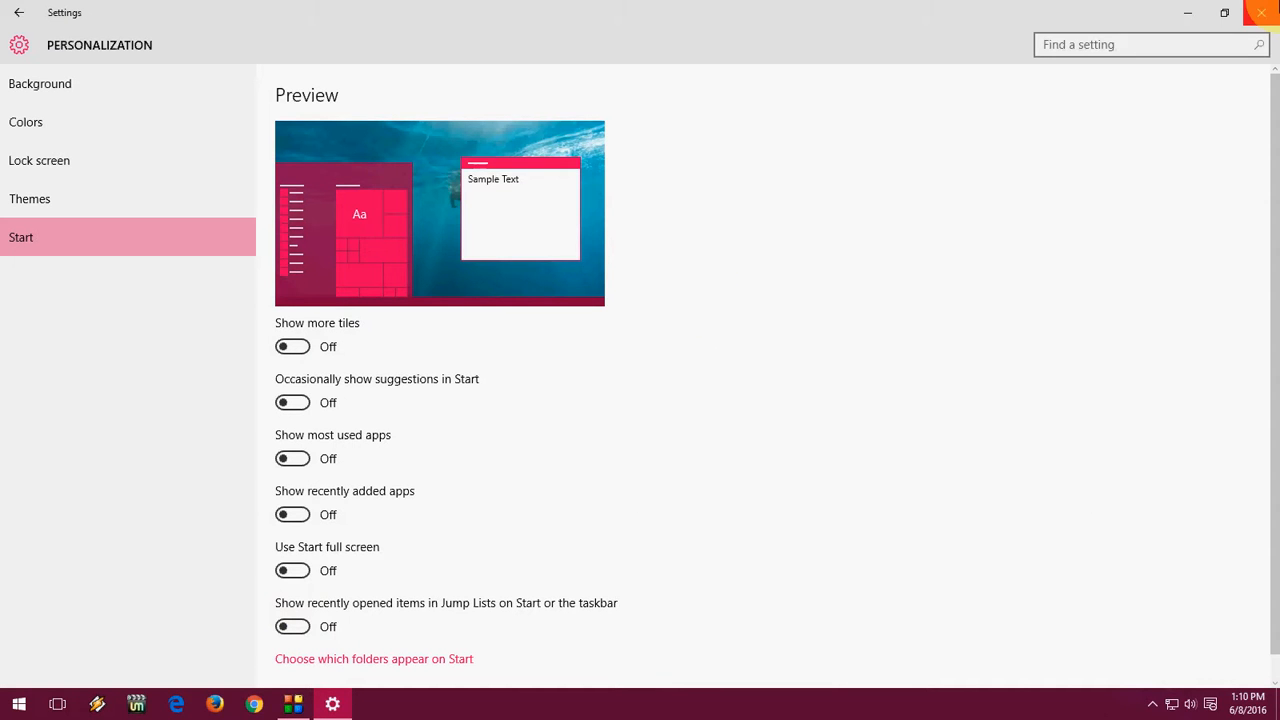
Close Settings, search 'cor', and check web results are off in Cortana & Search settings.
{"action": "left_click", "coordinate": [1267, 13]}
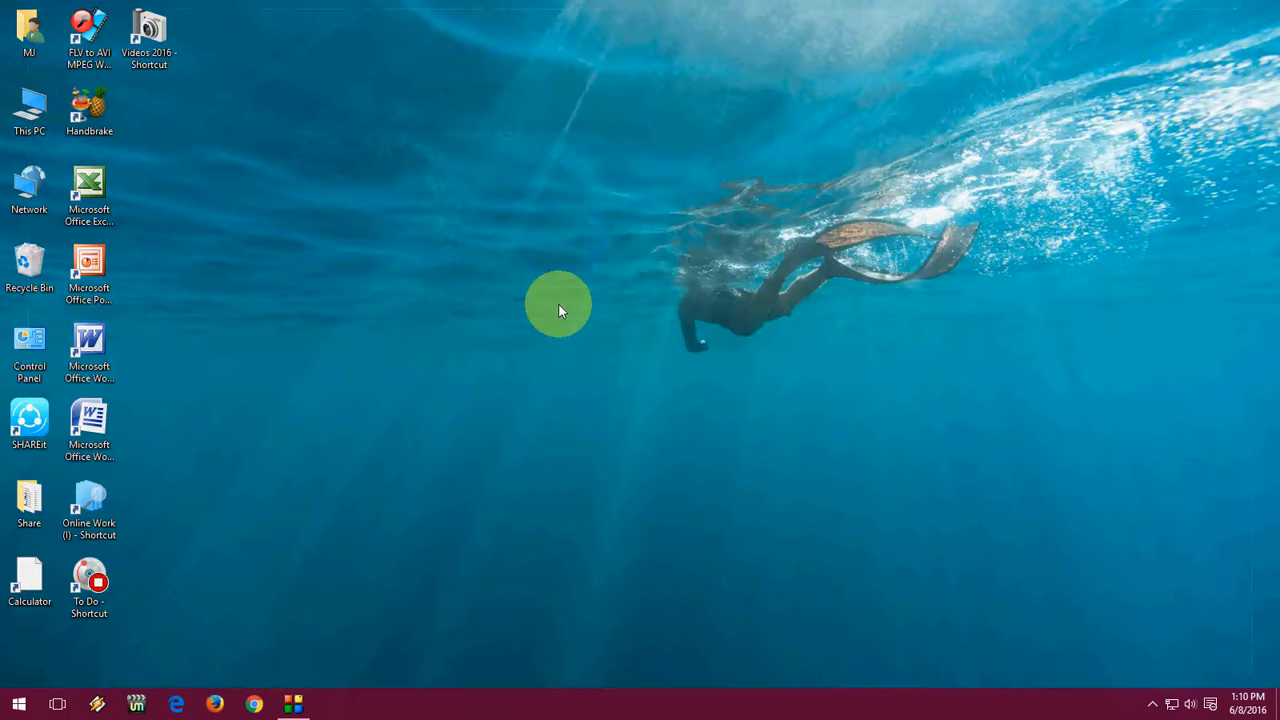
{"action": "left_click", "coordinate": [17, 702]}
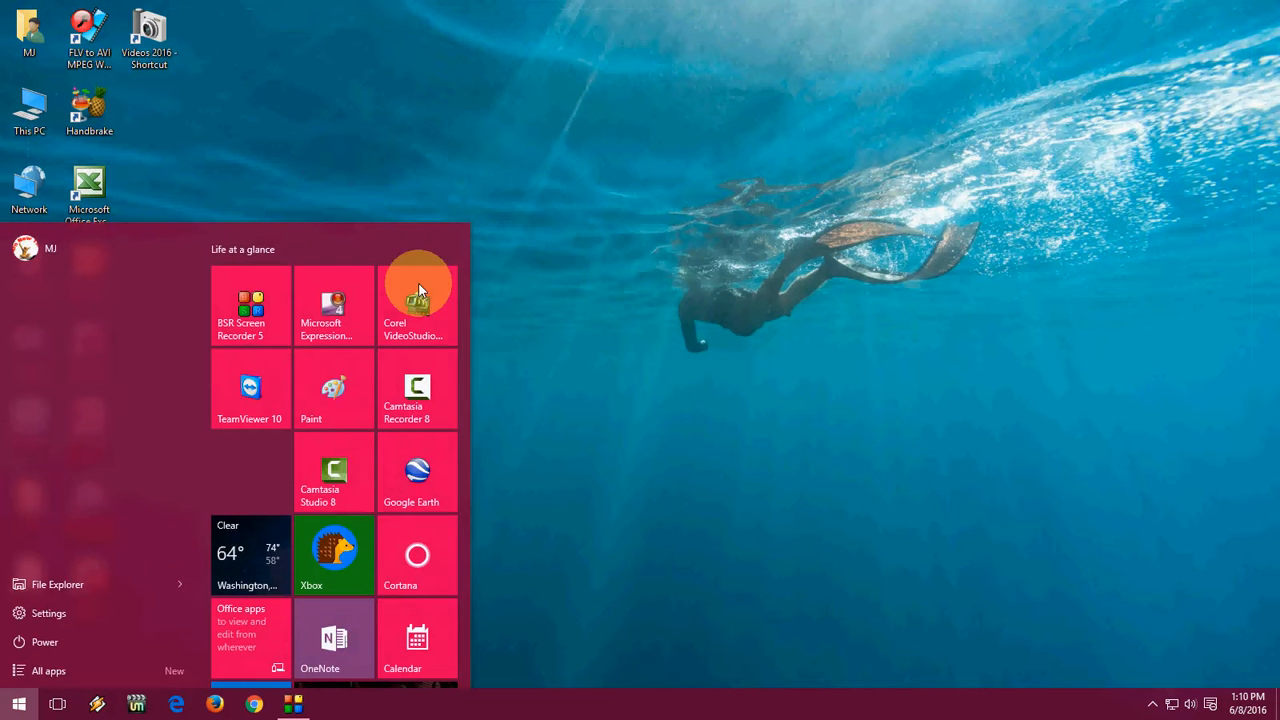
{"action": "type", "text": "cor"}
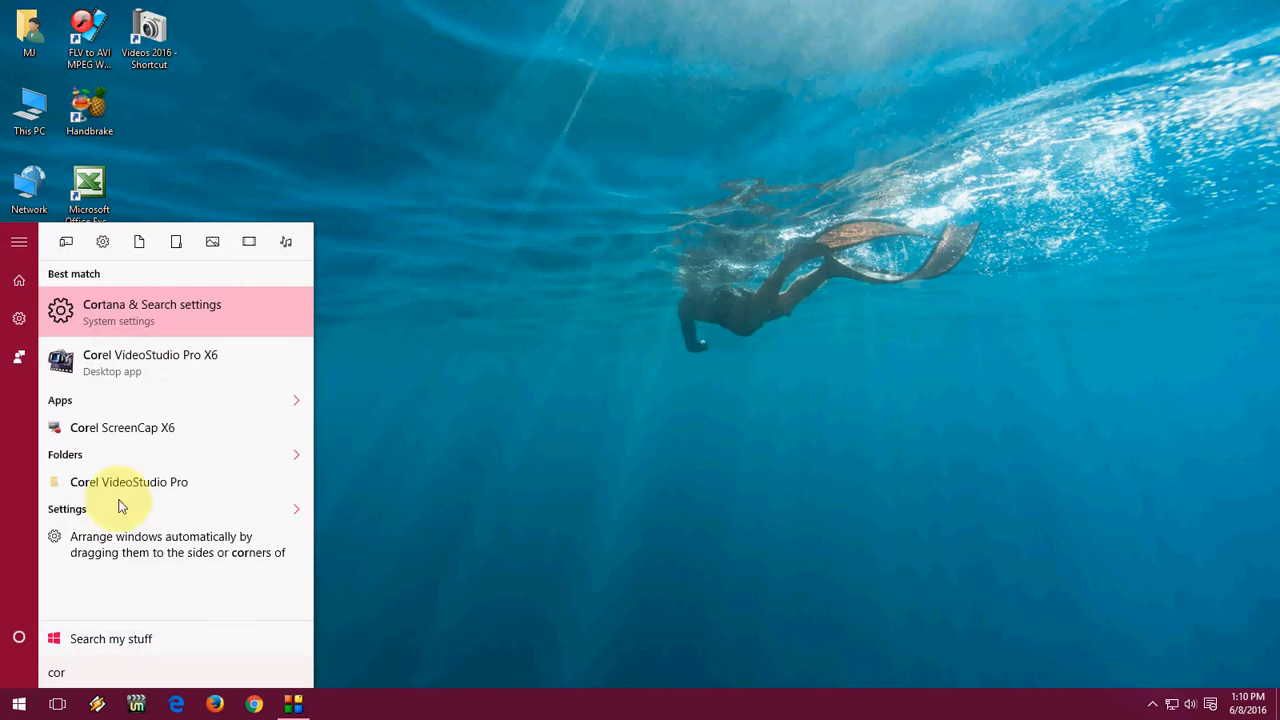
{"action": "mouse_move", "coordinate": [112, 322]}
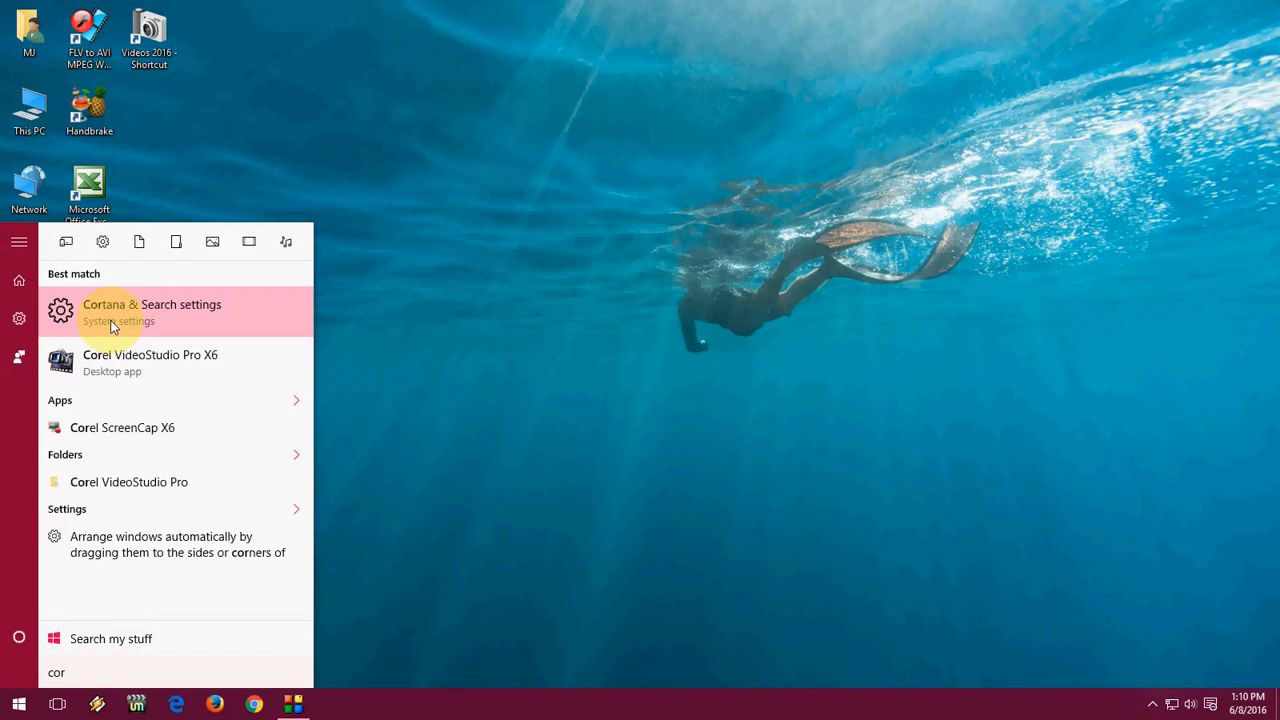
{"action": "left_click", "coordinate": [151, 311]}
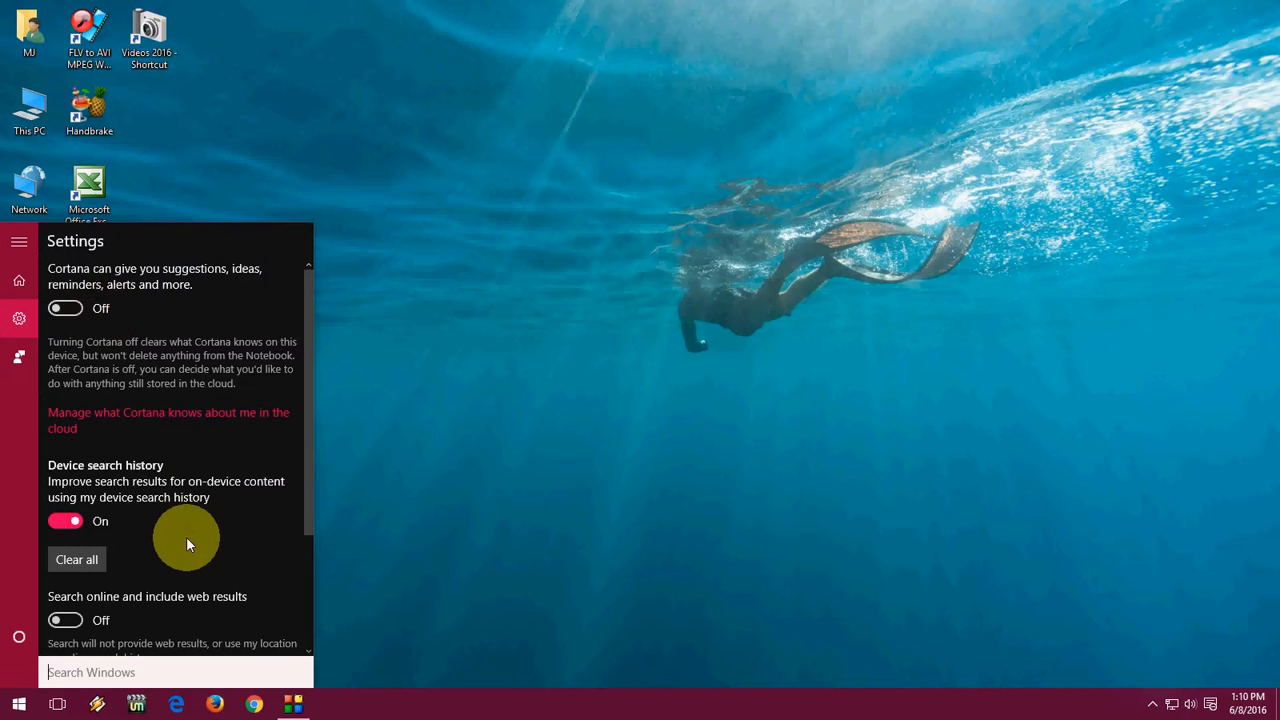
{"action": "scroll", "scroll_direction": "down", "scroll_amount": 3}
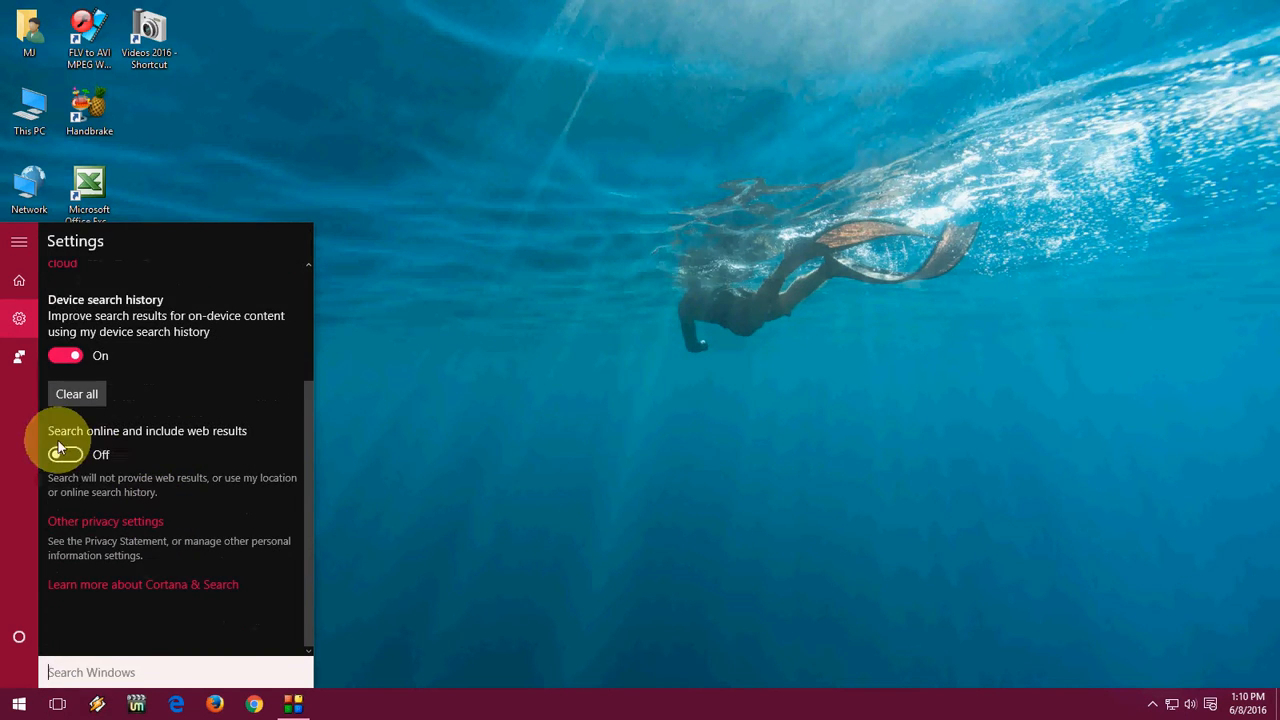
{"action": "mouse_move", "coordinate": [188, 446]}
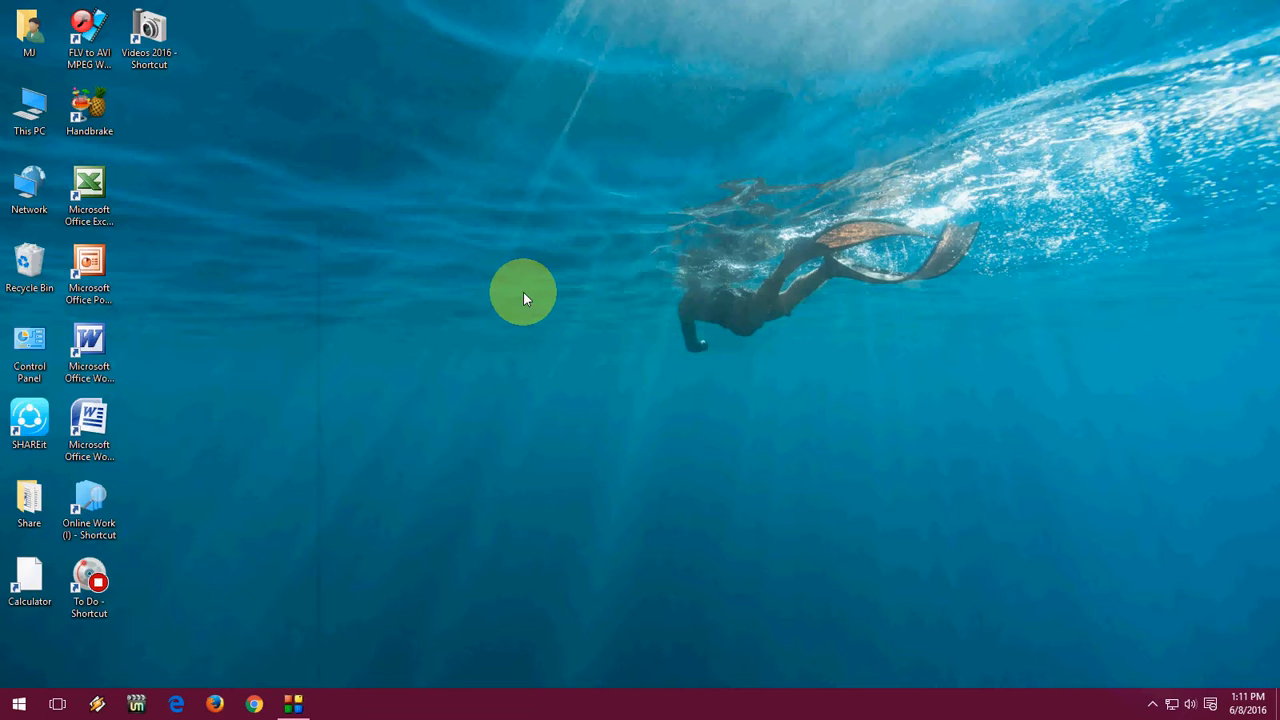
{"action": "mouse_move", "coordinate": [128, 305]}
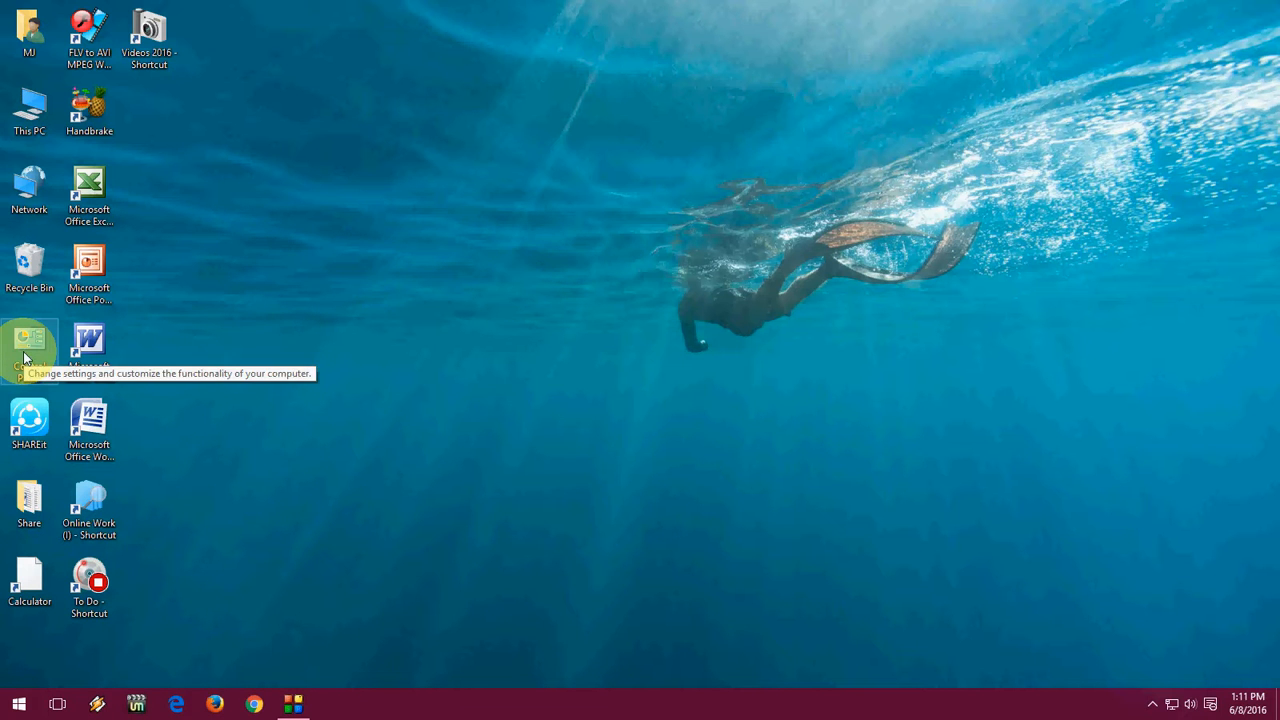
{"action": "left_click", "coordinate": [16, 701]}
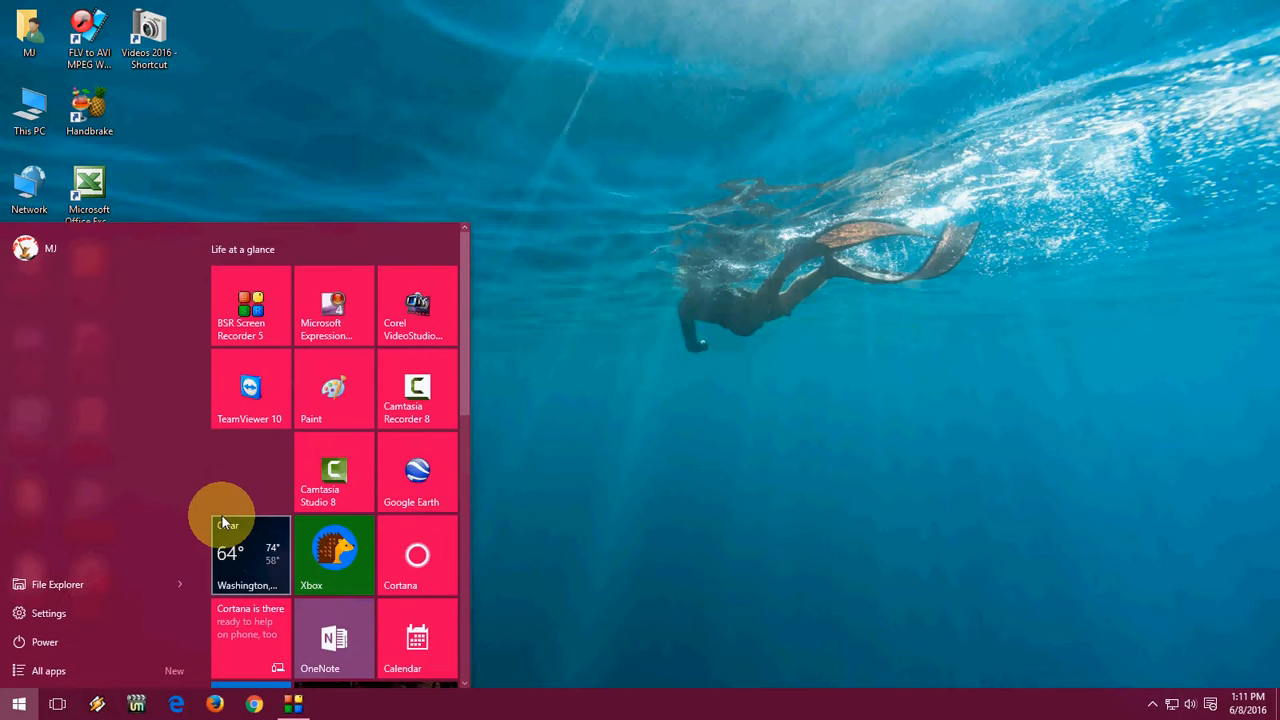
{"action": "left_click", "coordinate": [346, 390]}
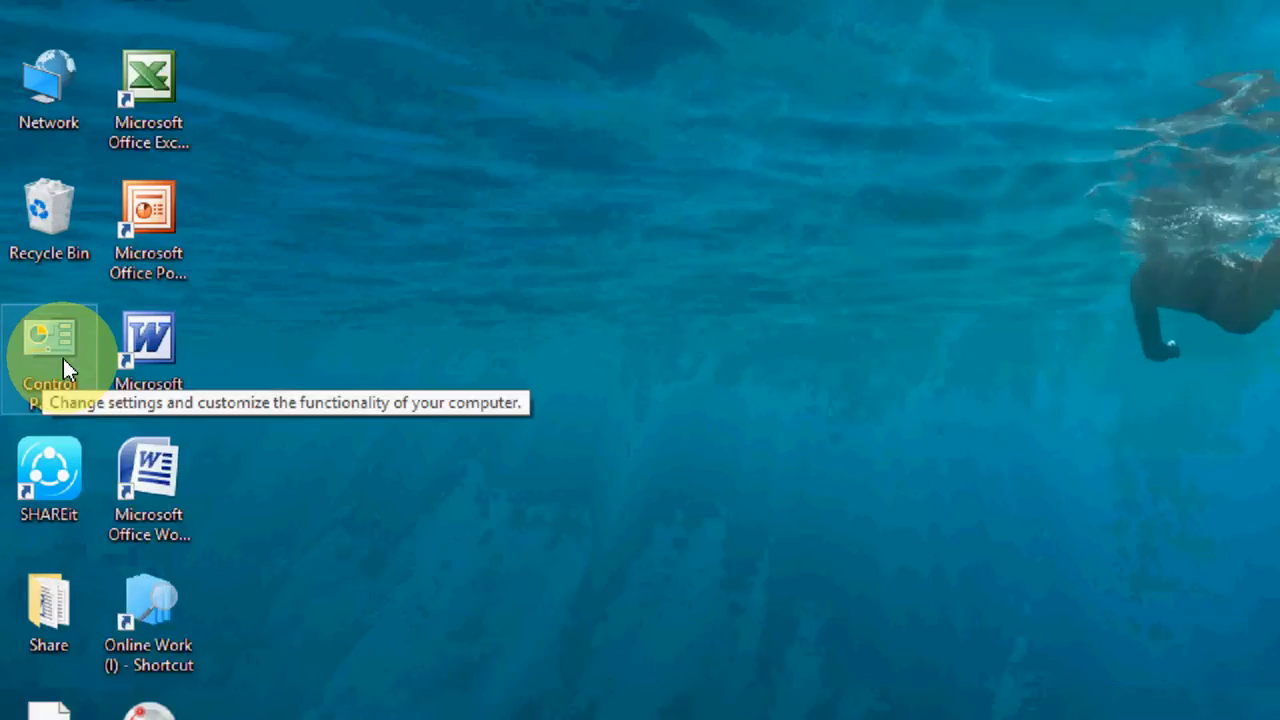
{"action": "double_click", "coordinate": [48, 338]}
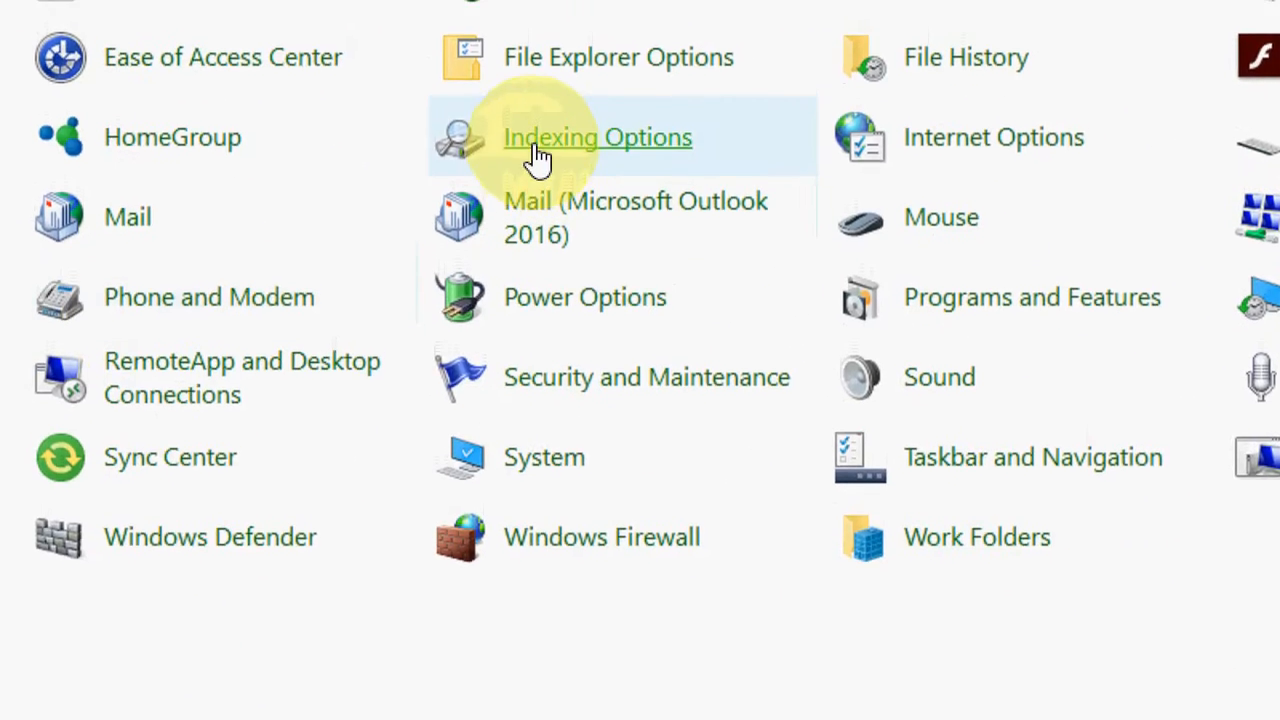
{"action": "left_click", "coordinate": [598, 137]}
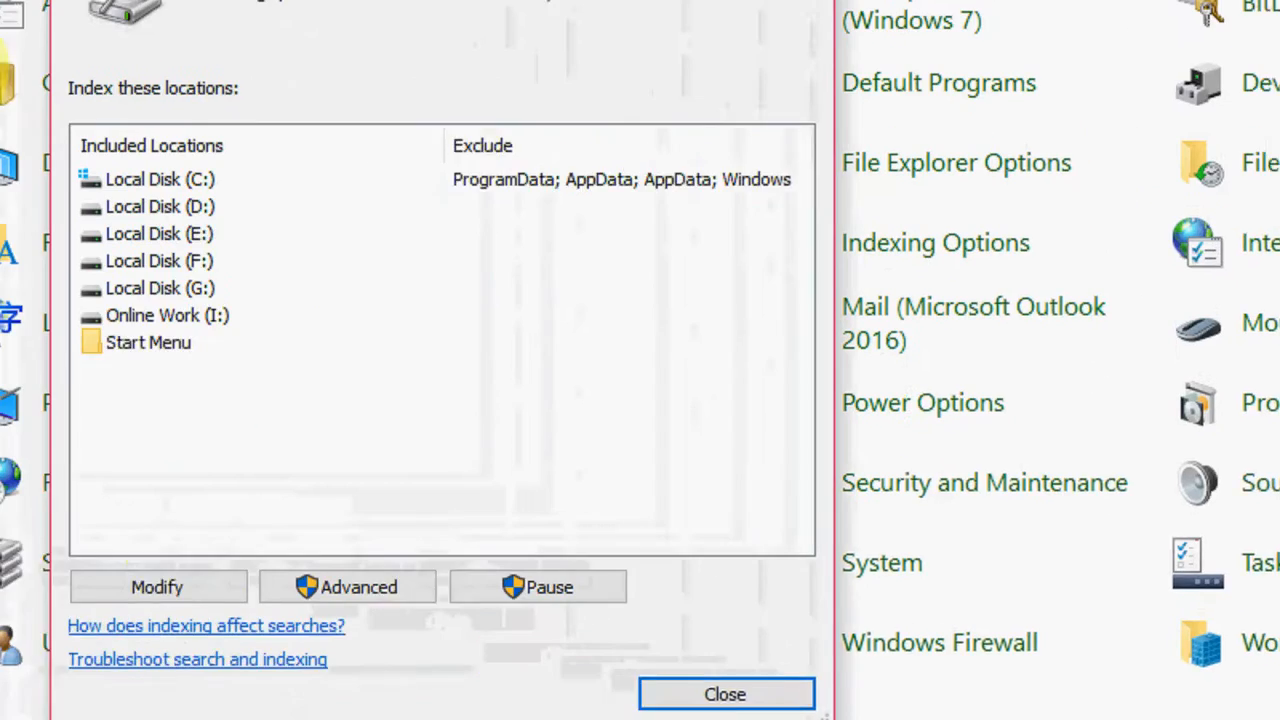
{"action": "left_click", "coordinate": [157, 586]}
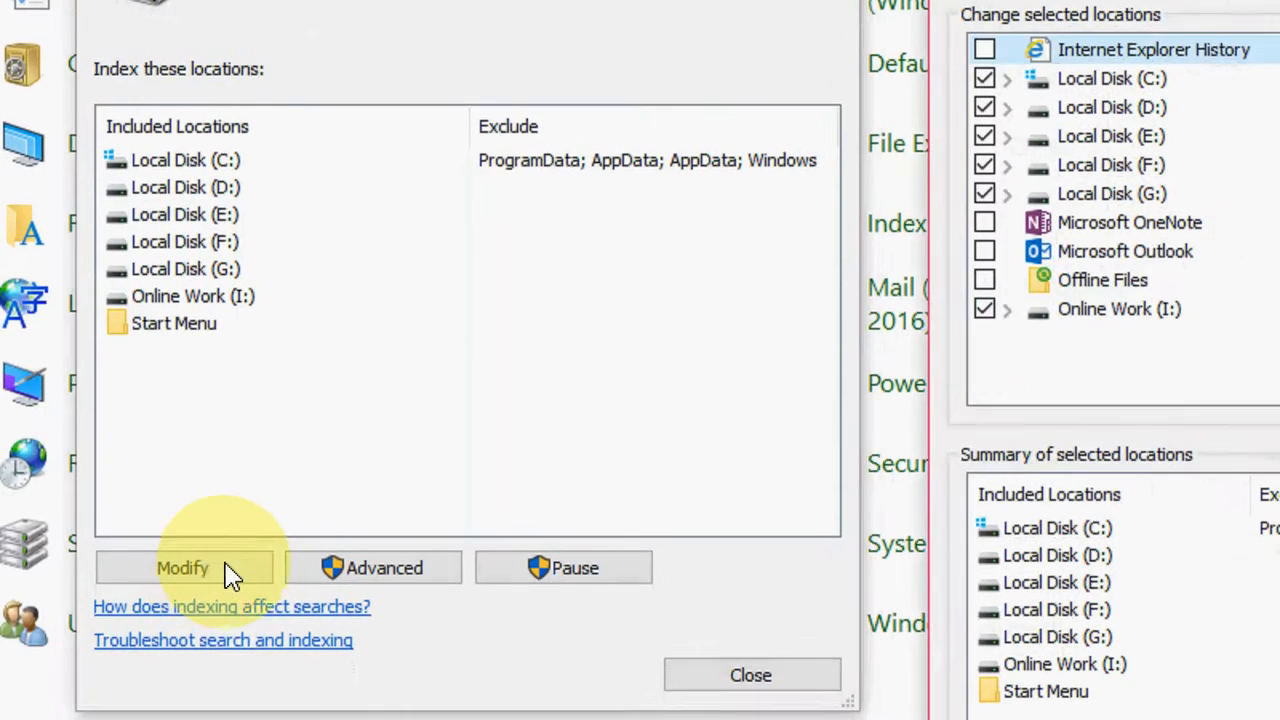
{"action": "left_click", "coordinate": [183, 567]}
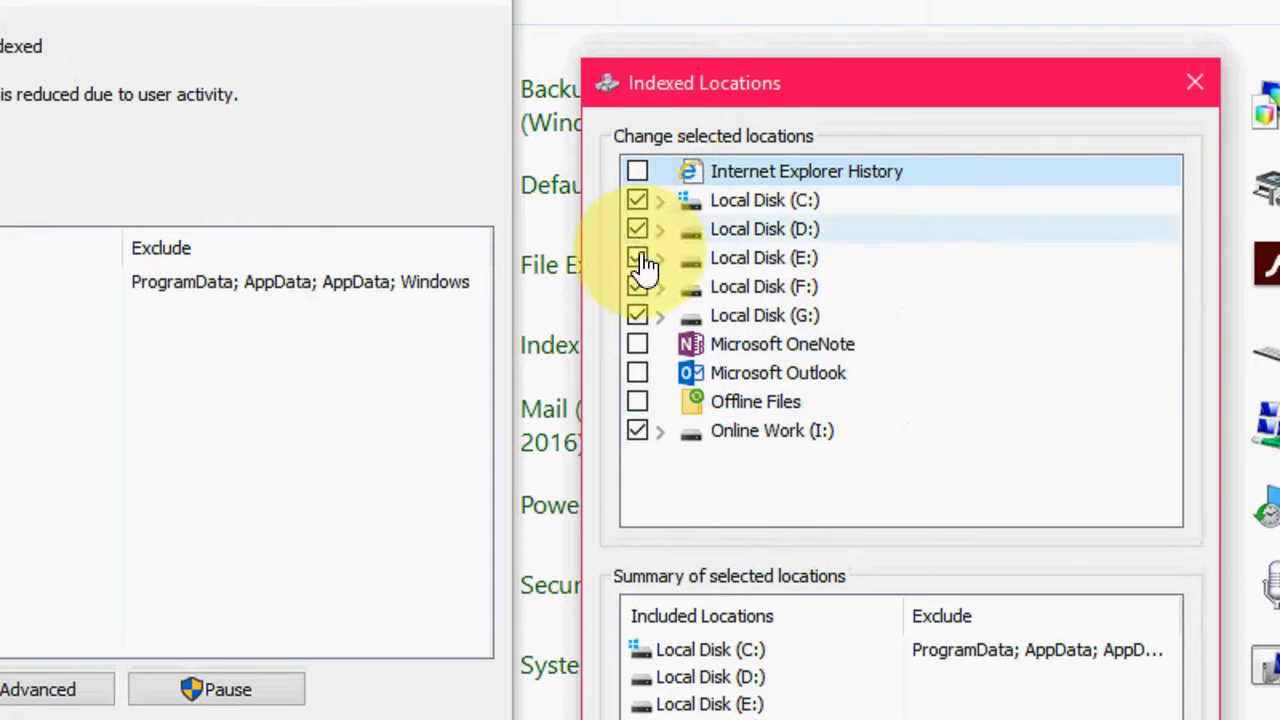
{"action": "left_click", "coordinate": [637, 257]}
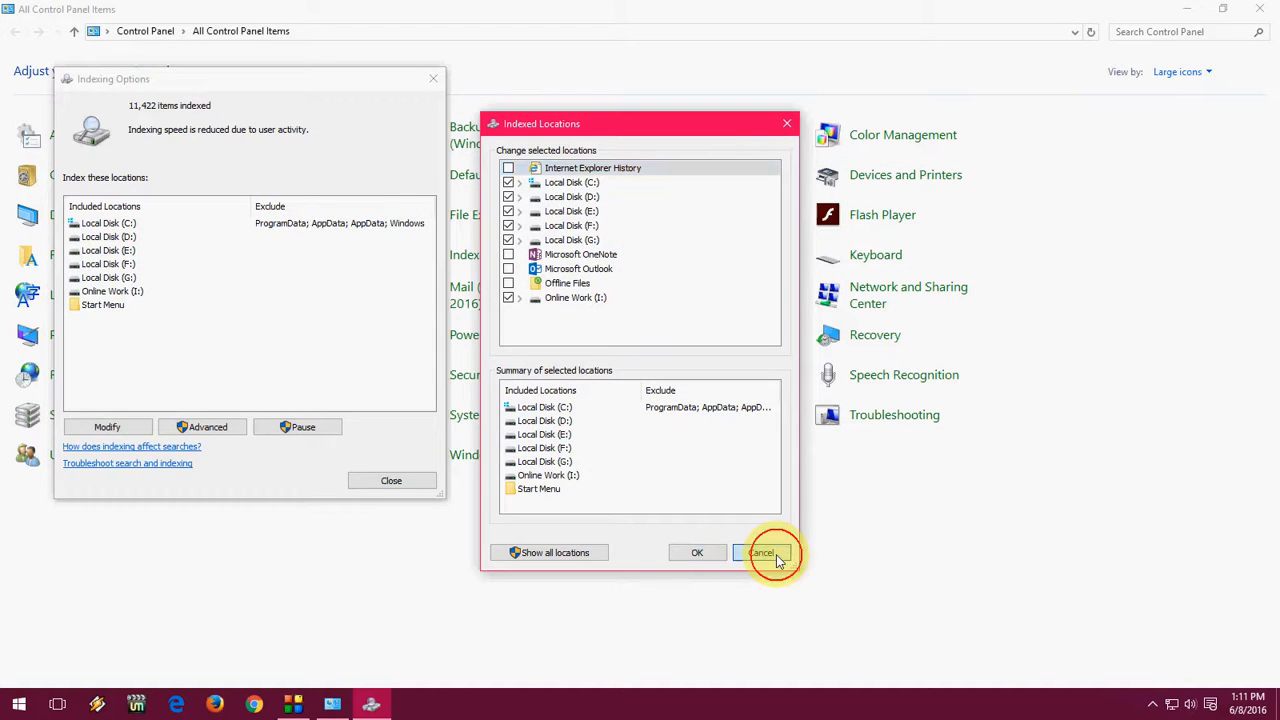
{"action": "left_click", "coordinate": [765, 552]}
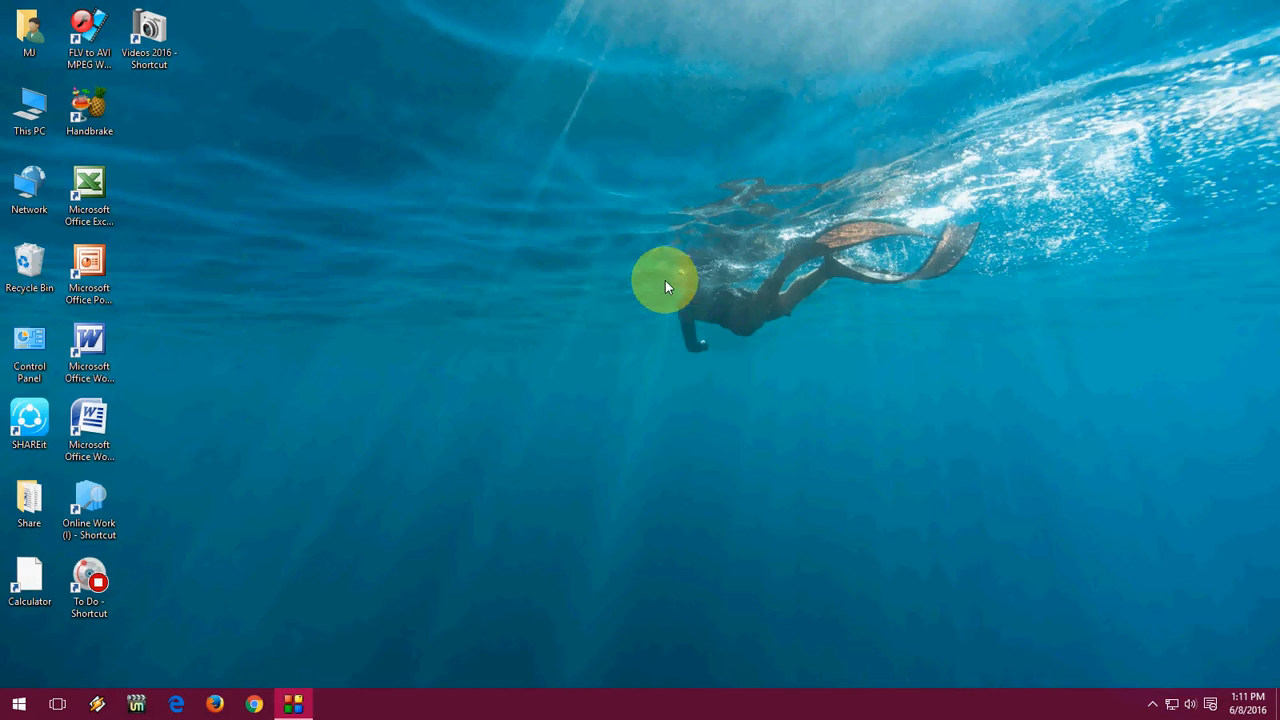
Show the weather live tile's context menu with unpin and resize options.
{"action": "left_click", "coordinate": [12, 698]}
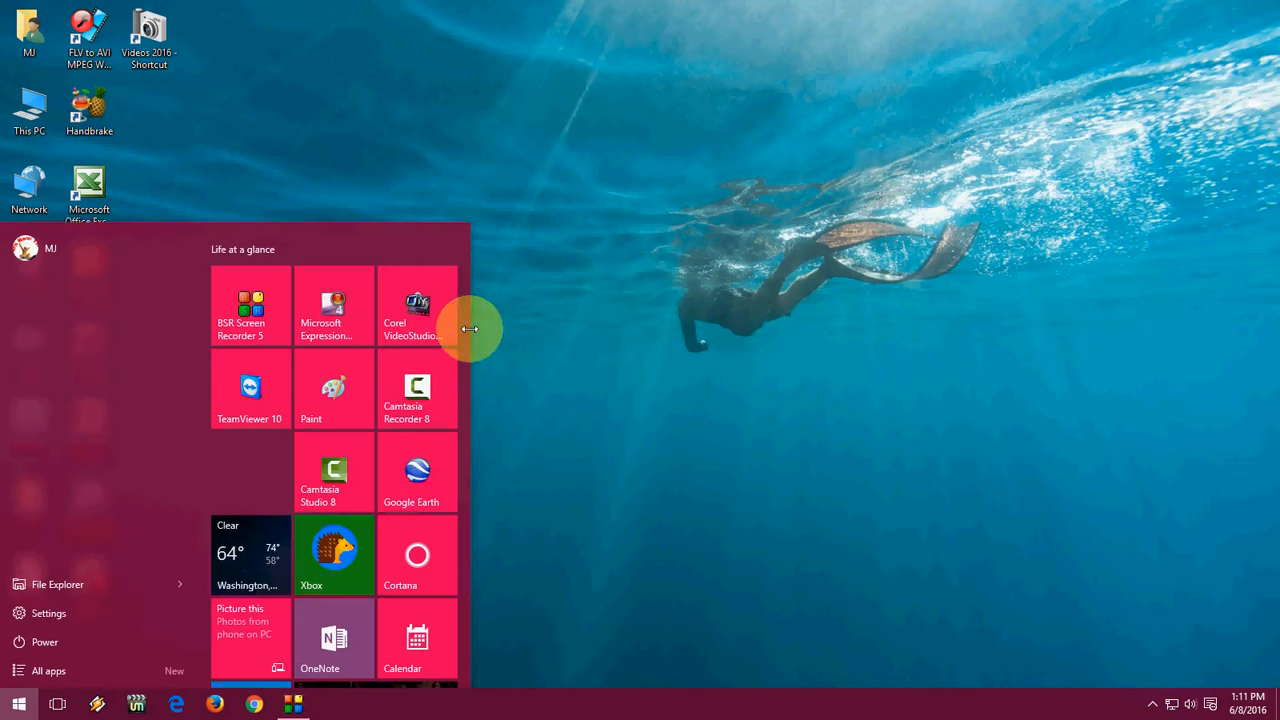
{"action": "scroll", "scroll_direction": "down", "scroll_amount": 3}
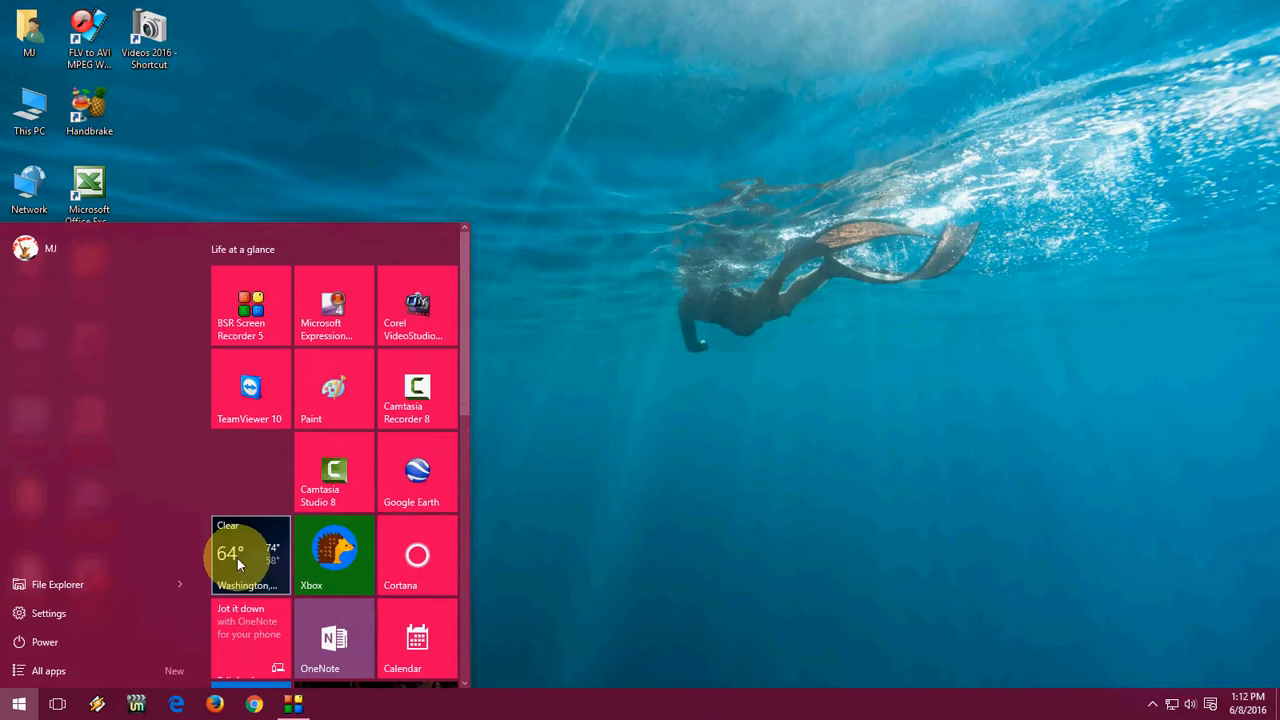
{"action": "right_click", "coordinate": [238, 563]}
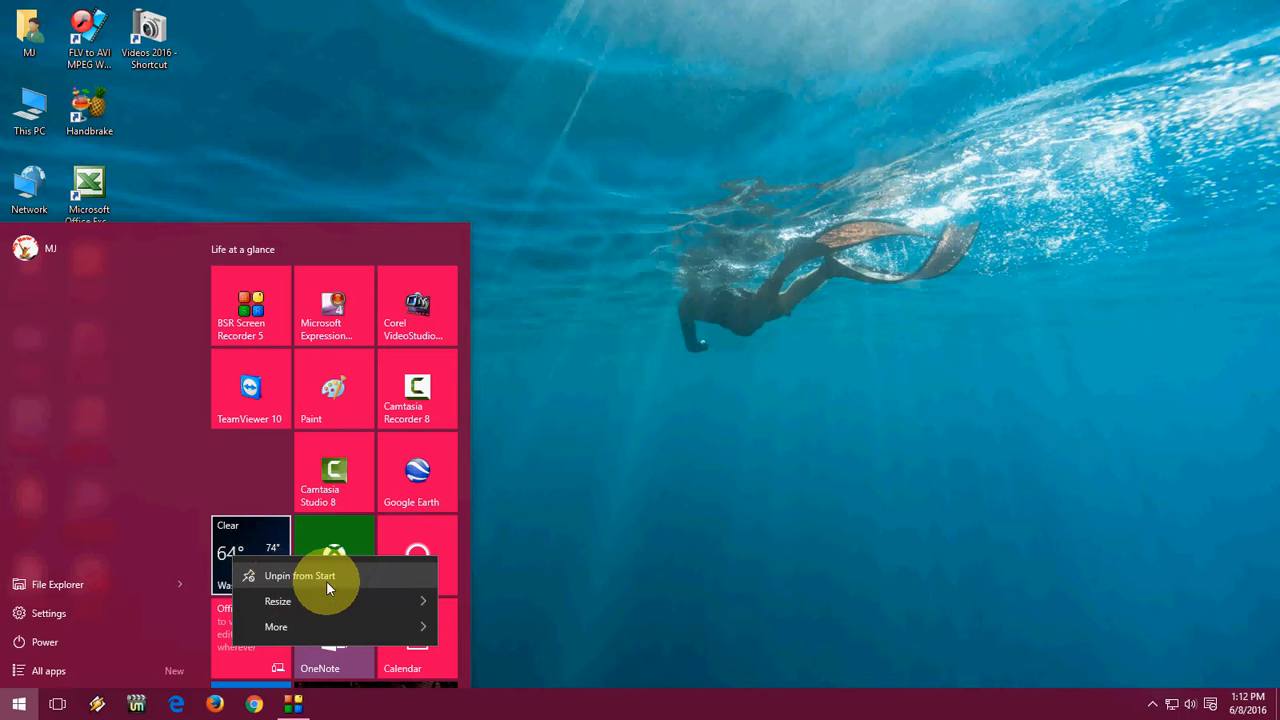
{"action": "mouse_move", "coordinate": [697, 232]}
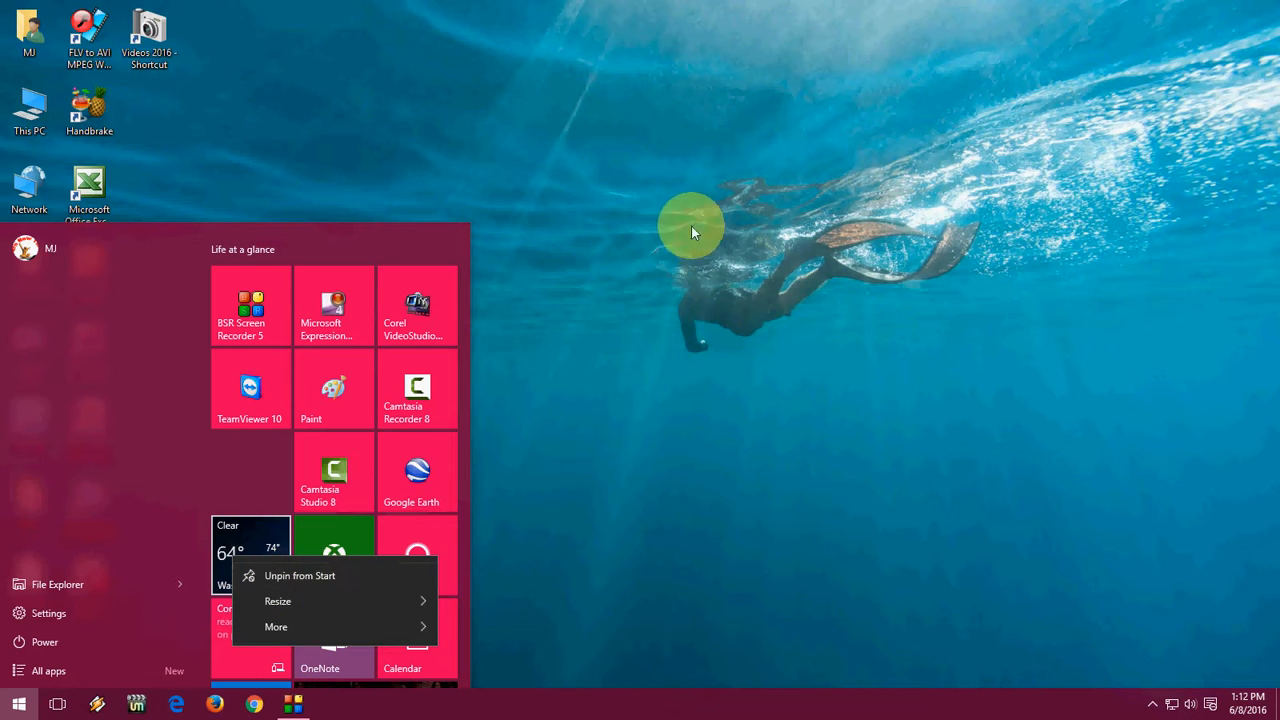
{"action": "mouse_move", "coordinate": [629, 236]}
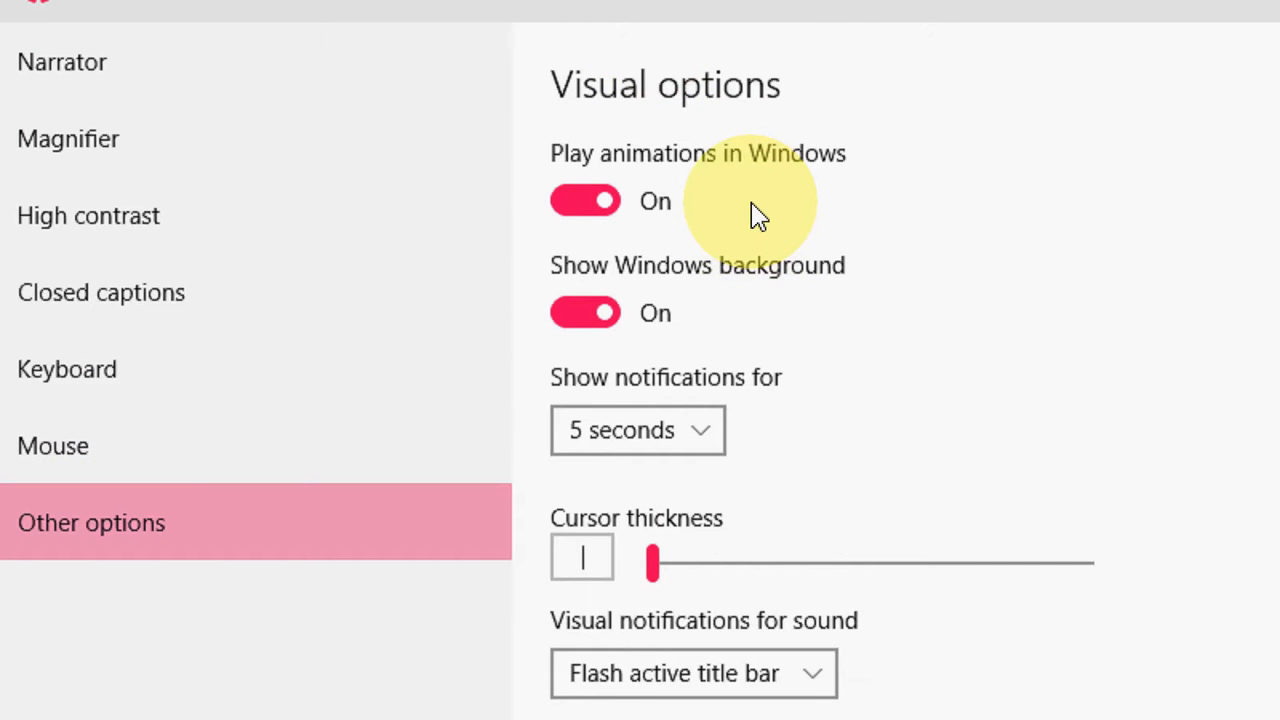
{"action": "mouse_move", "coordinate": [740, 275]}
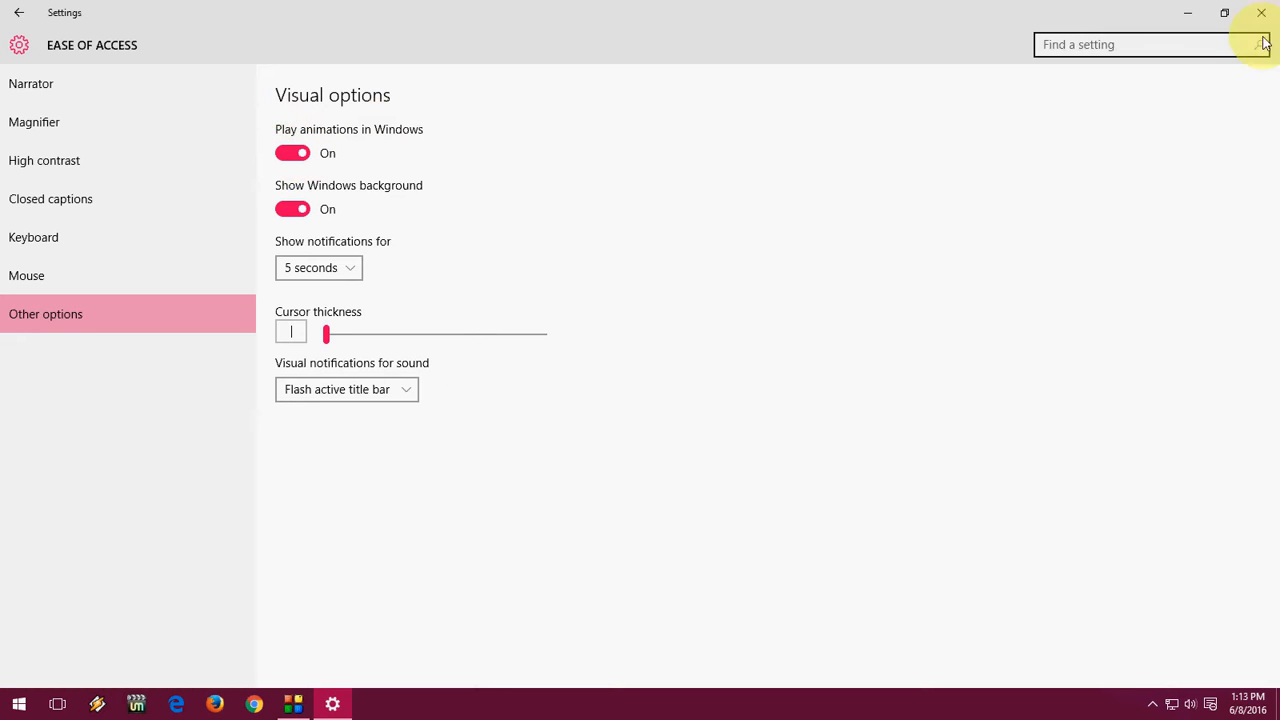
{"action": "left_click", "coordinate": [1261, 11]}
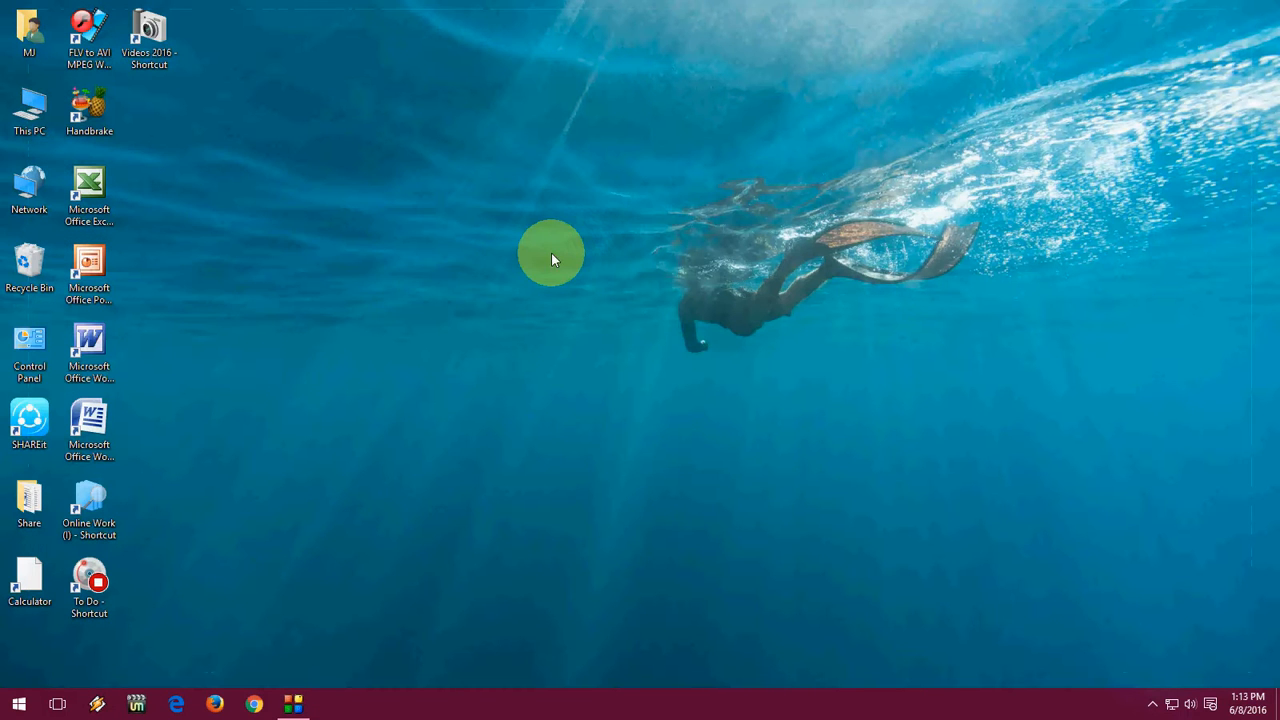
Search sysdm.cpl from Start to open System Properties on Computer Name.
{"action": "left_click", "coordinate": [12, 701]}
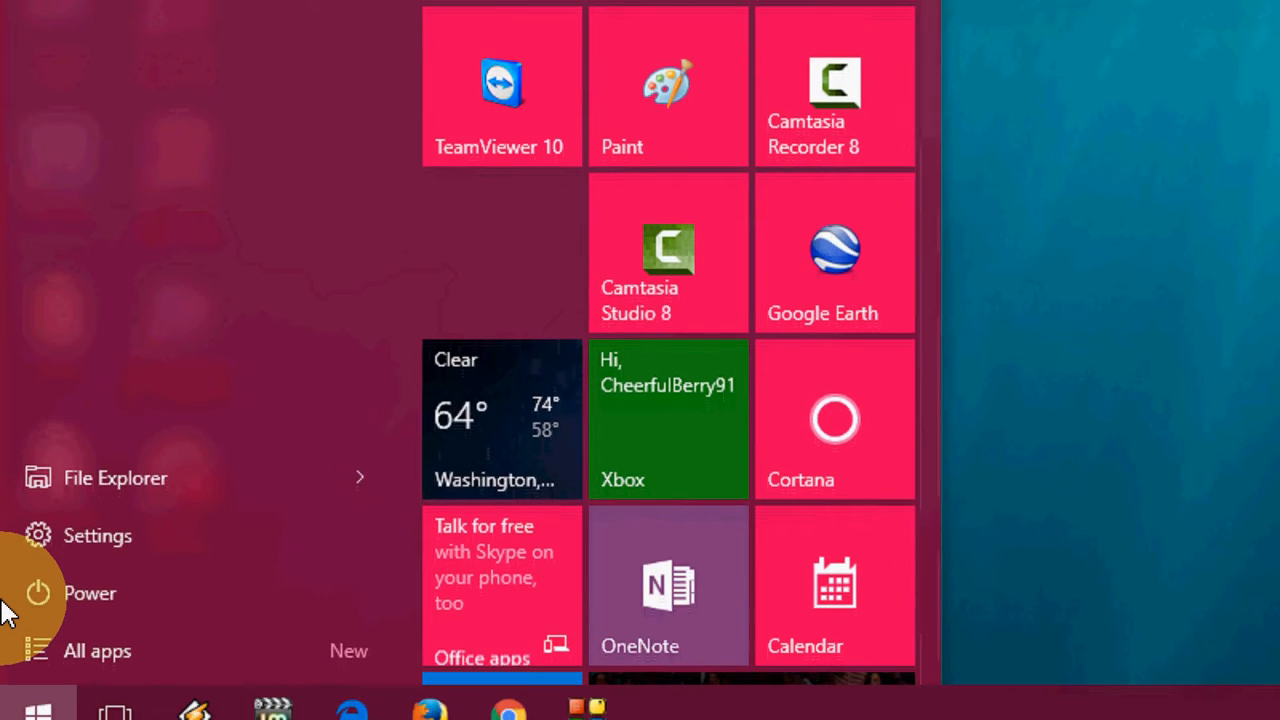
{"action": "type", "text": "st"}
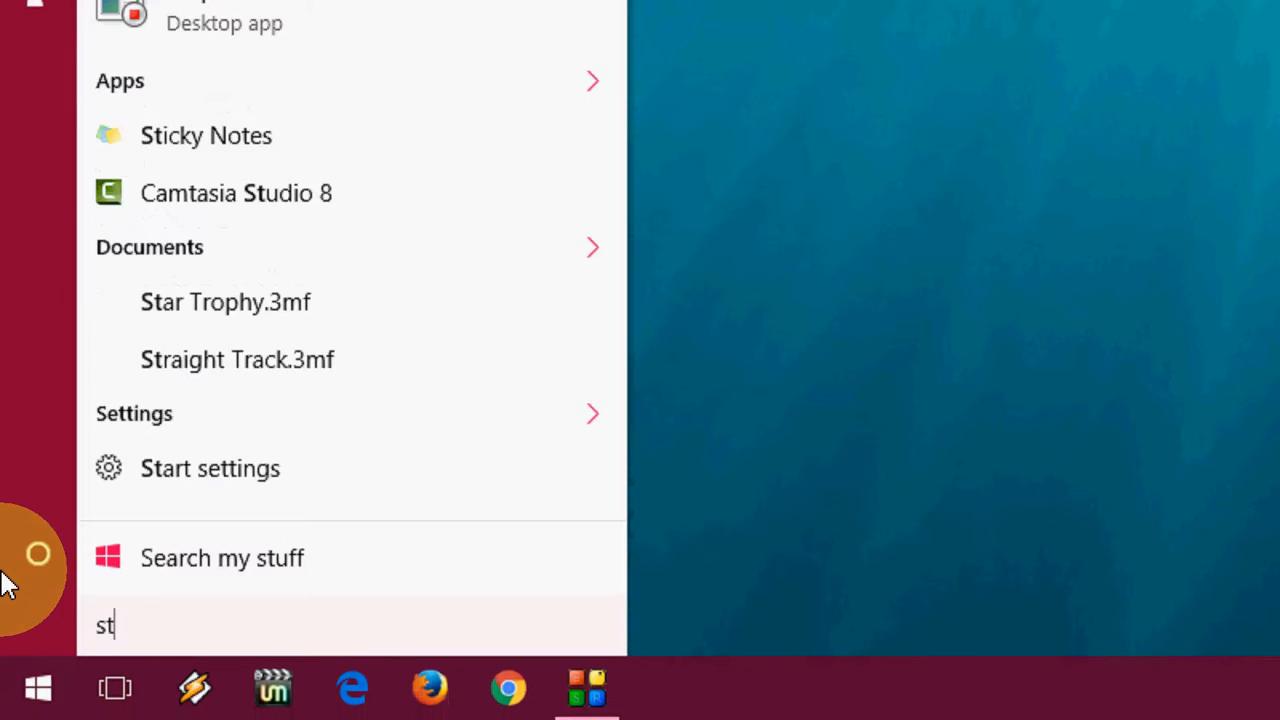
{"action": "type", "text": "ysdm"}
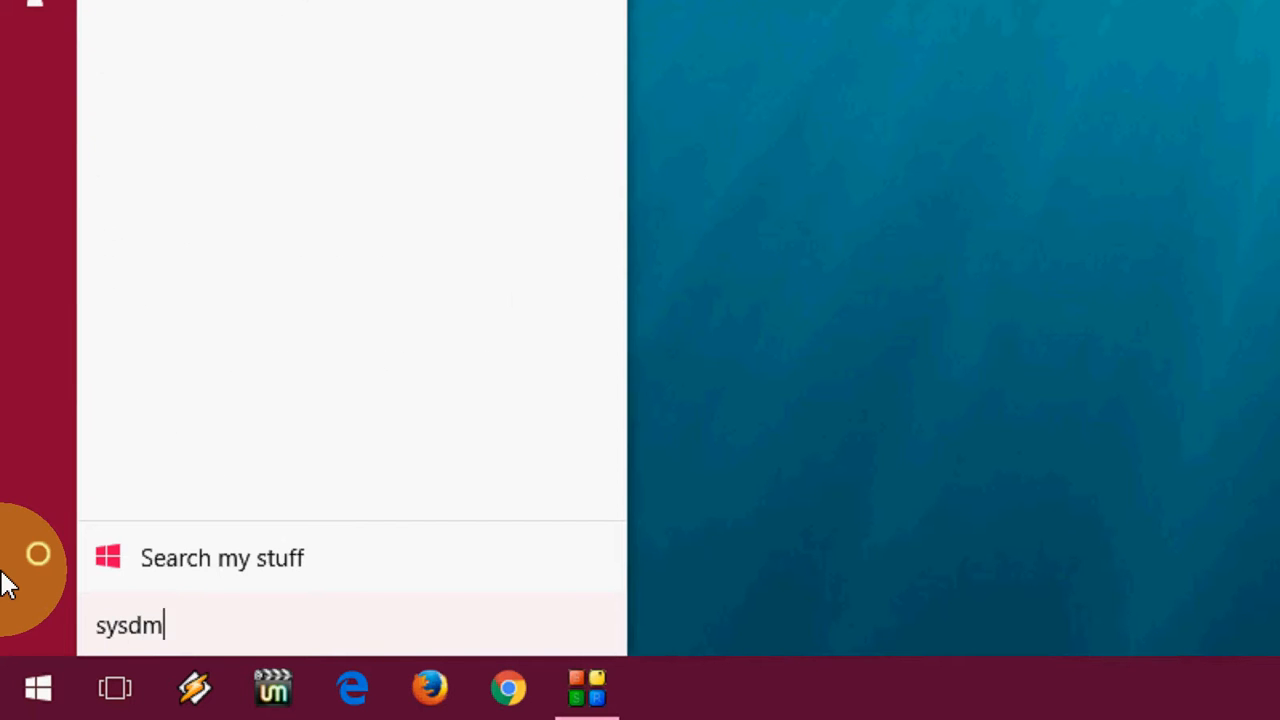
{"action": "type", "text": "d"}
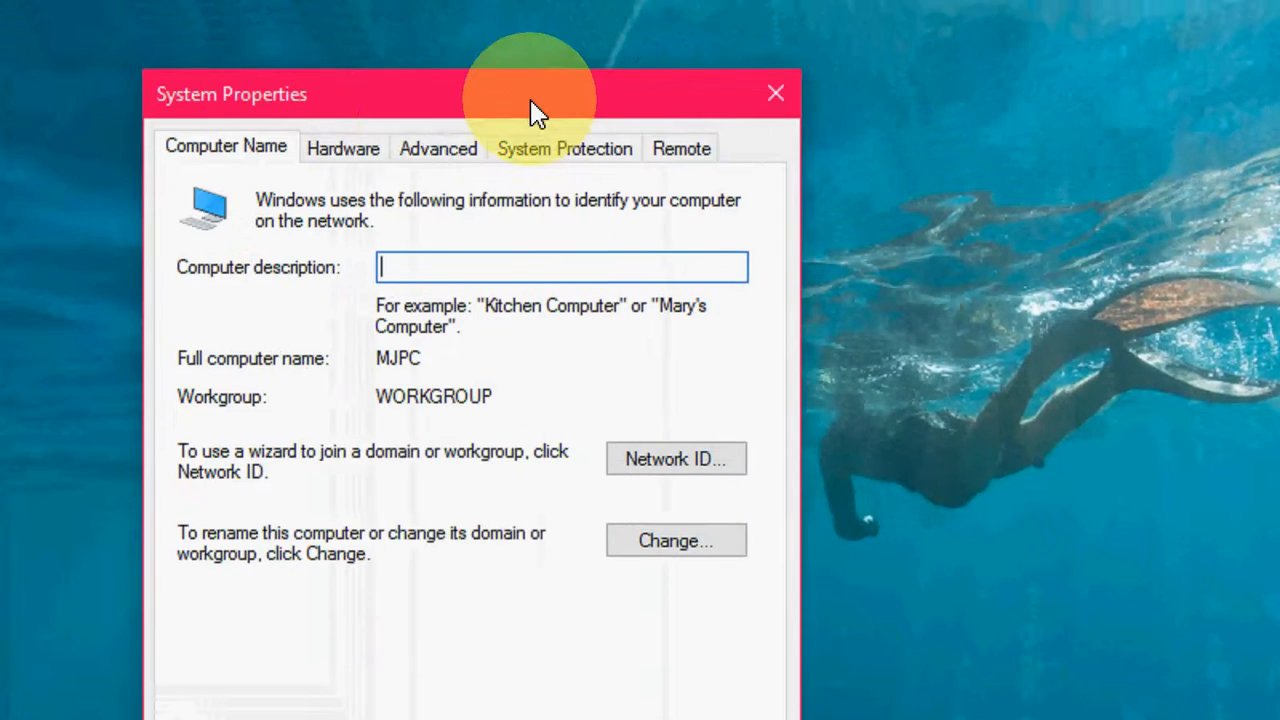
Uncheck 'Animate windows when minimizing and maximizing' under Advanced > Performance Settings.
{"action": "left_click", "coordinate": [438, 148]}
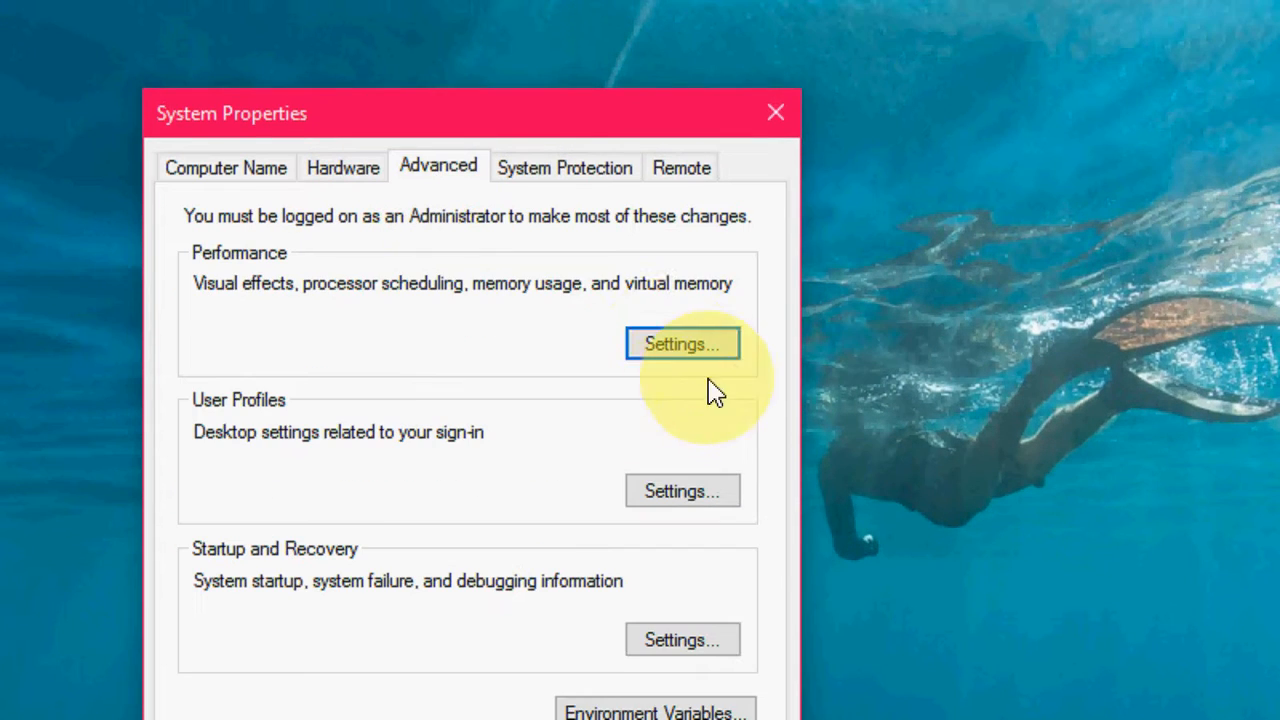
{"action": "left_click", "coordinate": [682, 343]}
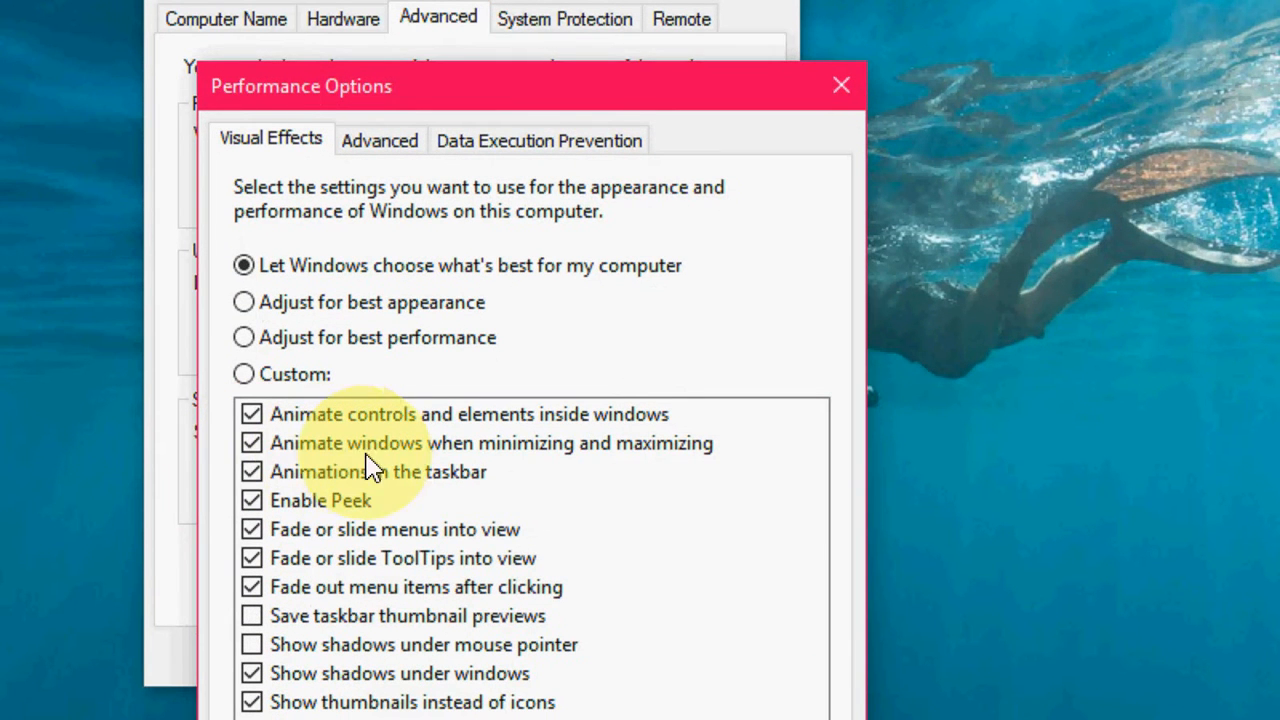
{"action": "mouse_move", "coordinate": [545, 468]}
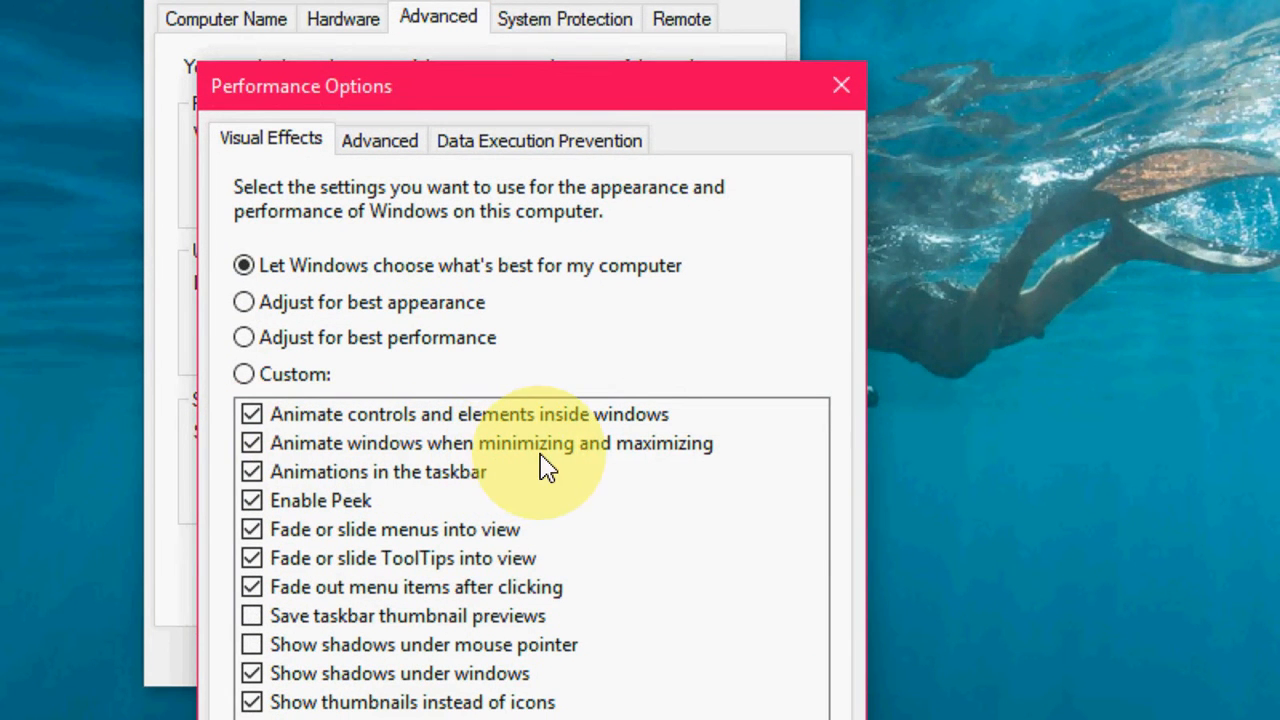
{"action": "left_click", "coordinate": [252, 443]}
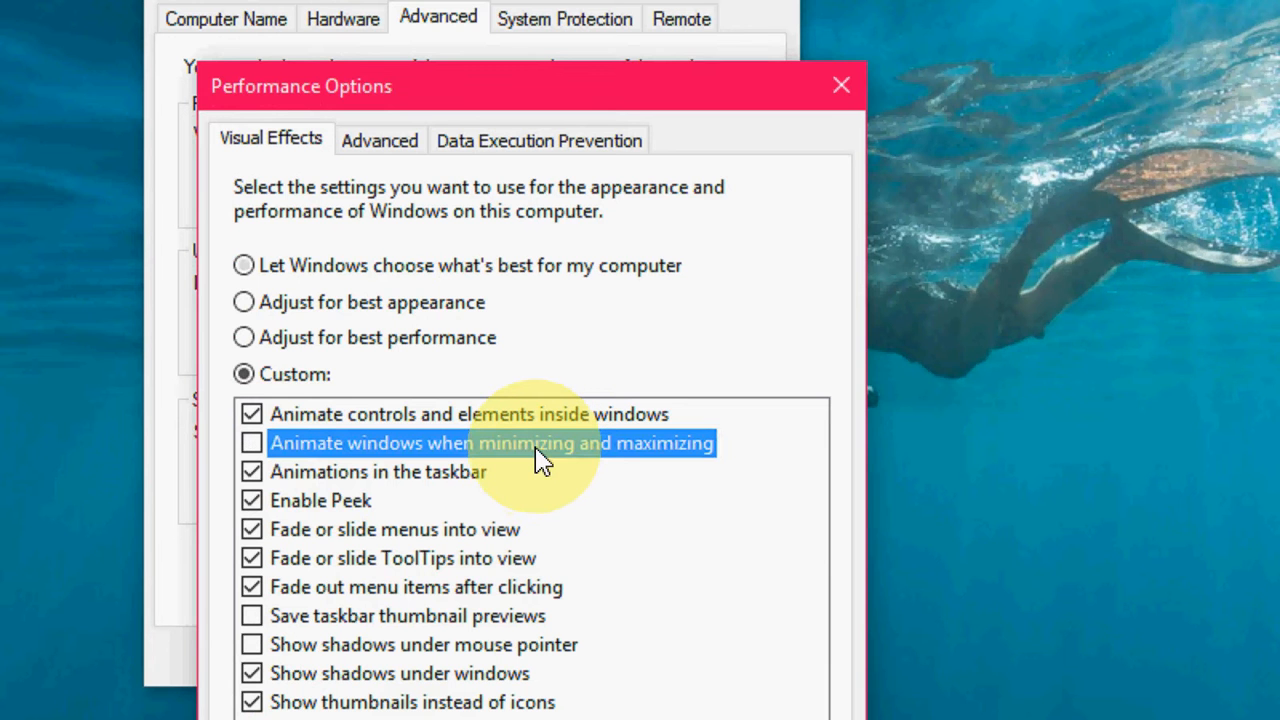
{"action": "scroll", "scroll_direction": "down", "scroll_amount": 3}
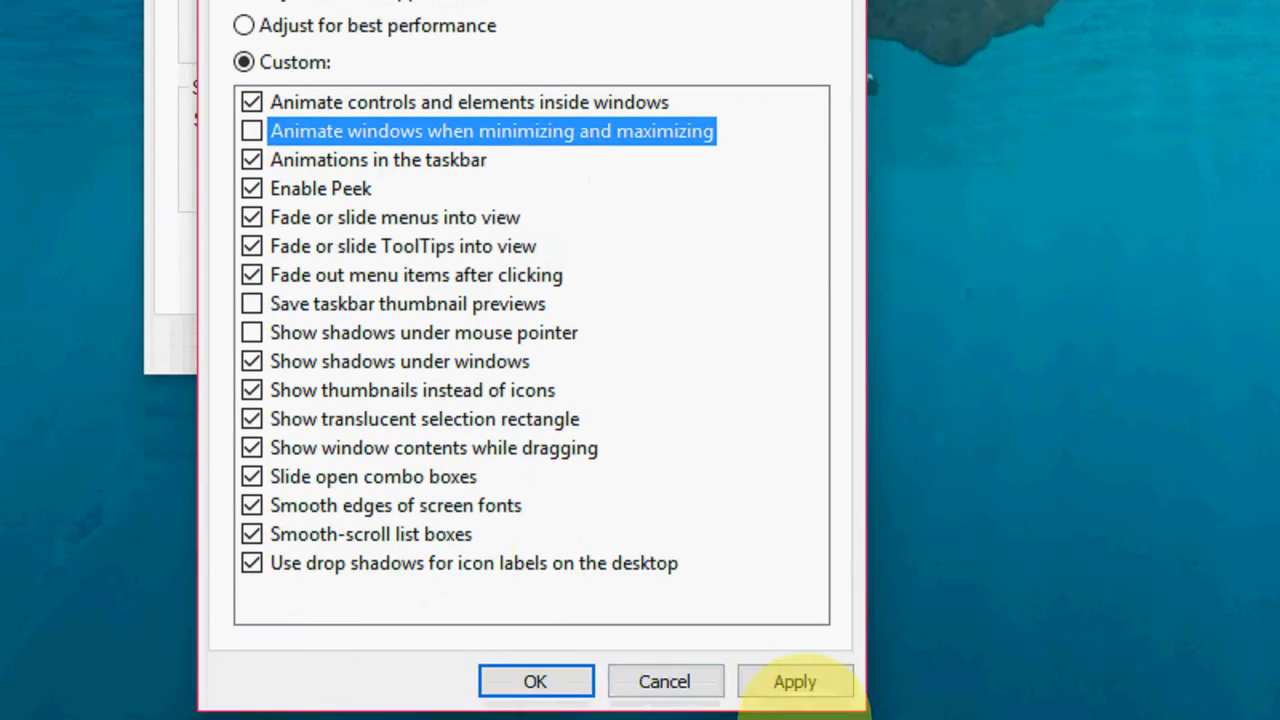